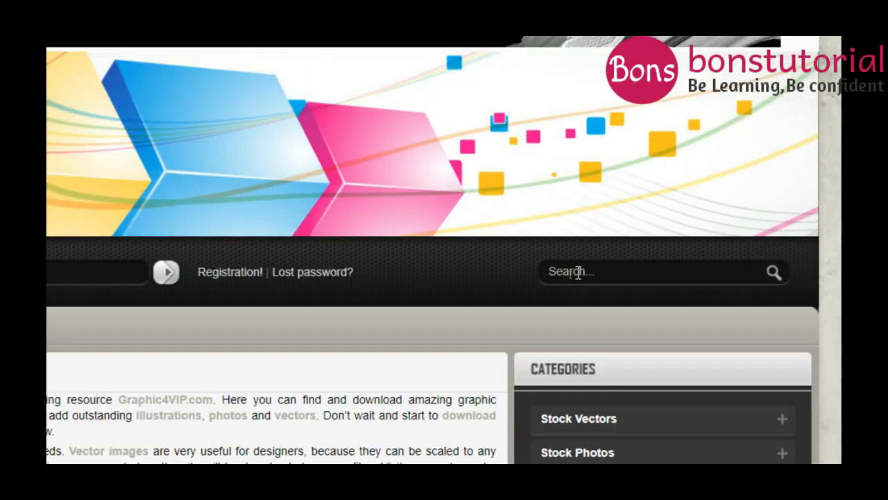
# - Search Graphic4VIP for 'resume' using the suggested search term
pyautogui.write('re')
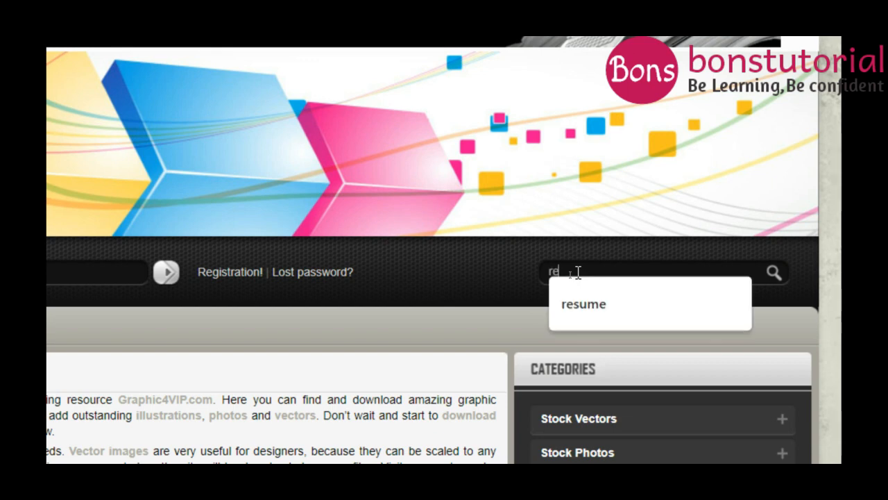
pyautogui.click(583, 303)
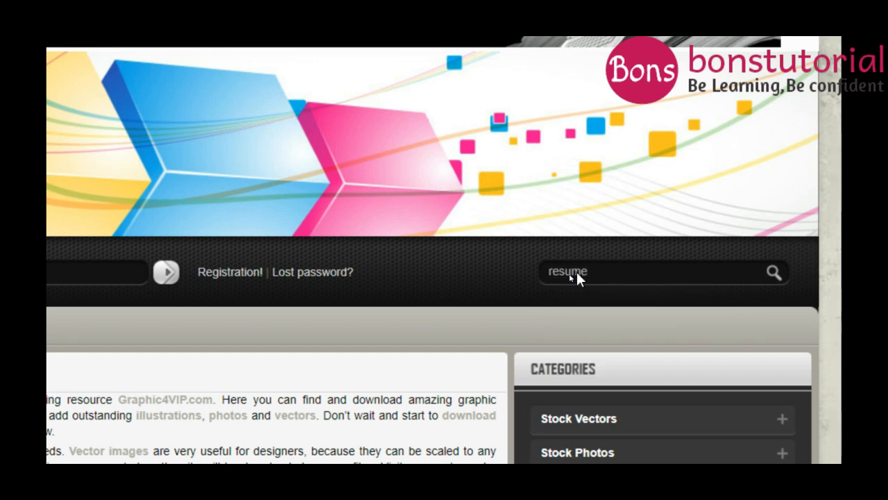
pyautogui.click(577, 272)
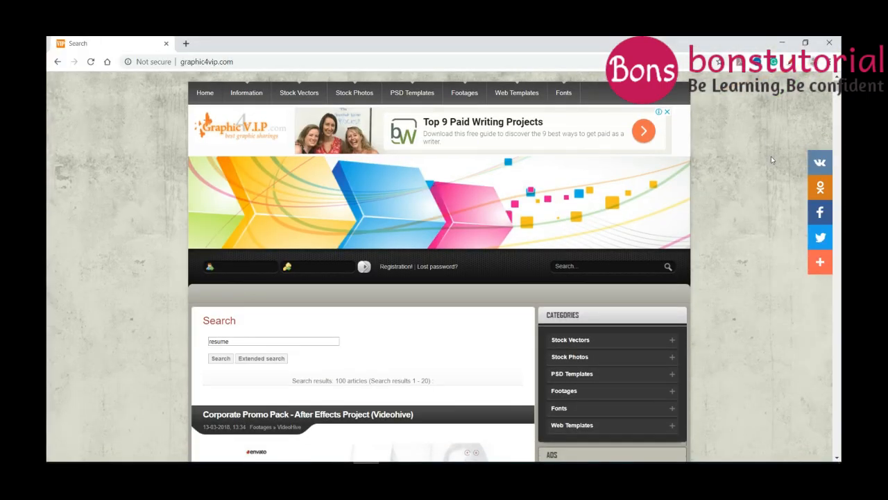
# - Scroll through the resume results to find the GraphicRiver Material Resume template
pyautogui.scroll(-3)
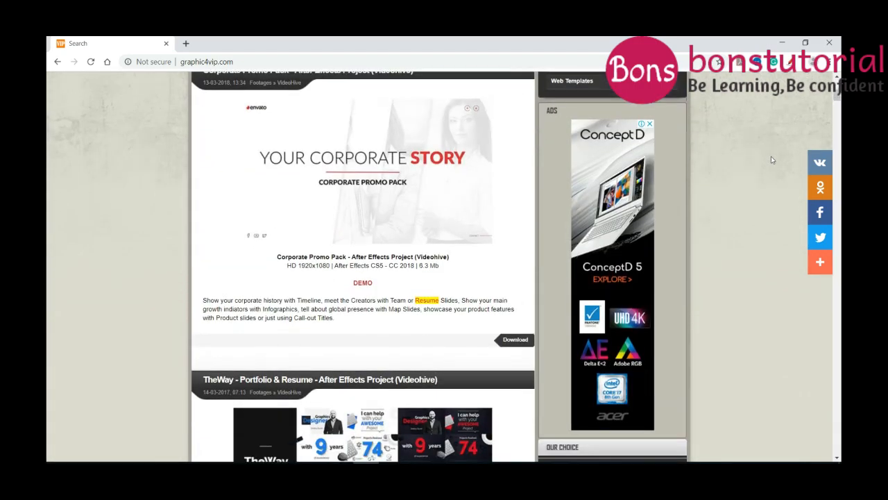
pyautogui.scroll(3)
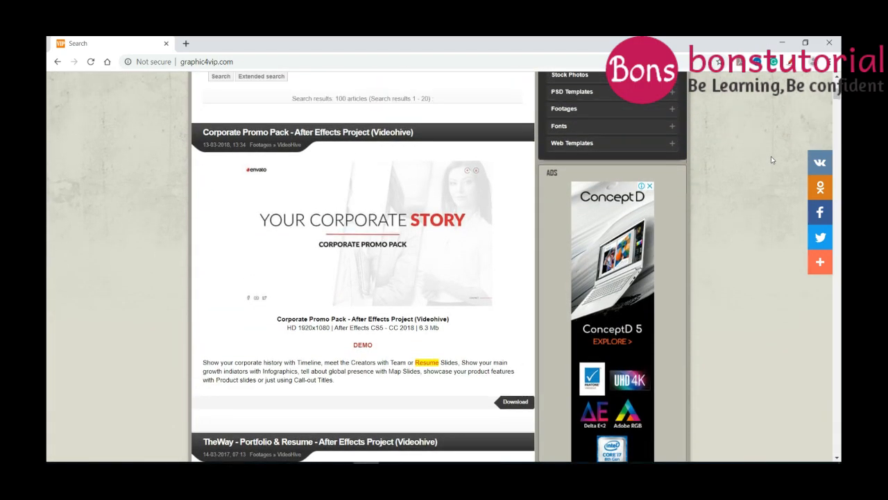
pyautogui.moveTo(333, 261)
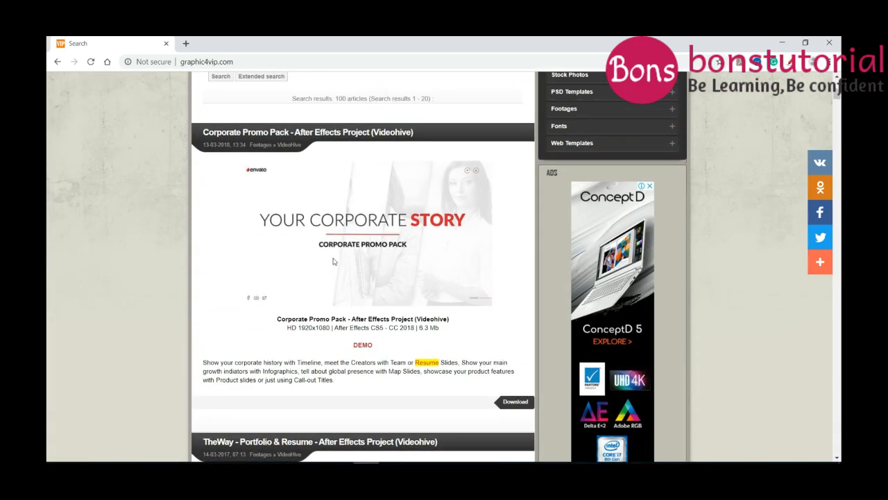
pyautogui.scroll(-3)
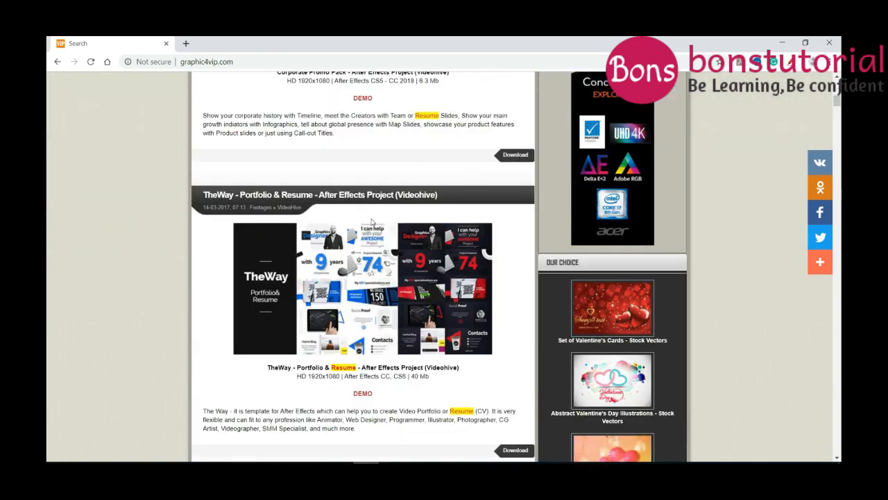
pyautogui.scroll(-3)
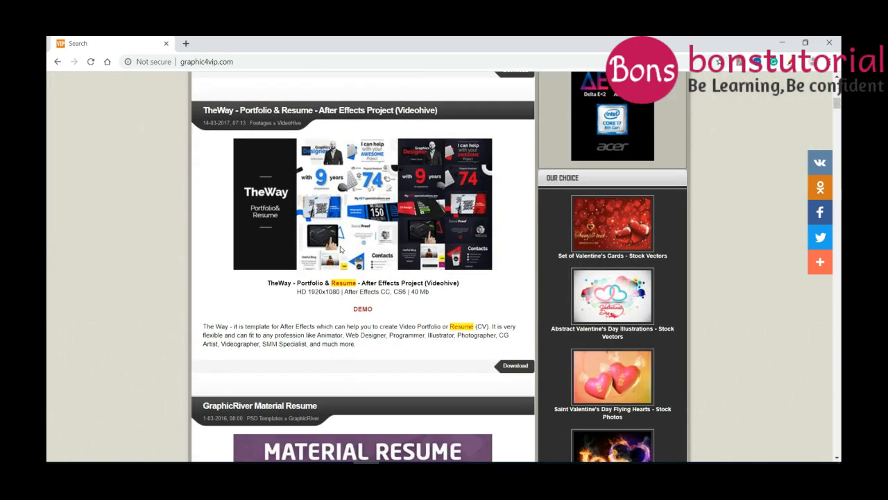
pyautogui.scroll(-3)
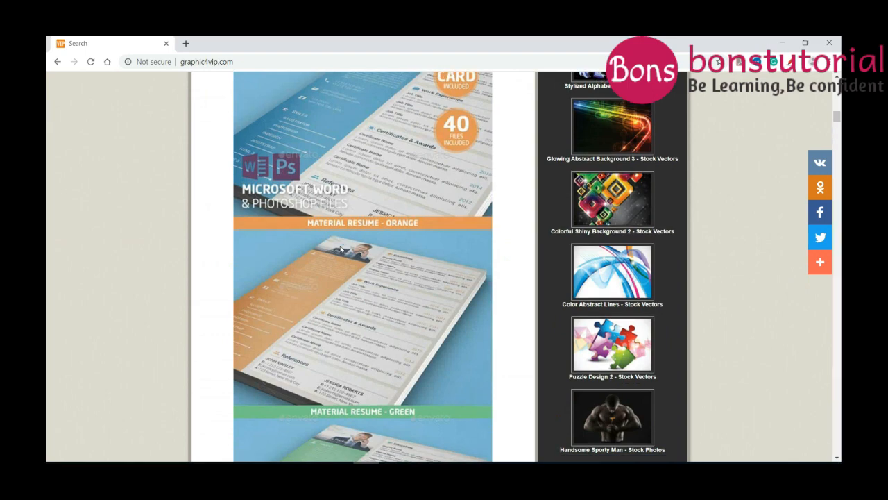
pyautogui.scroll(-3)
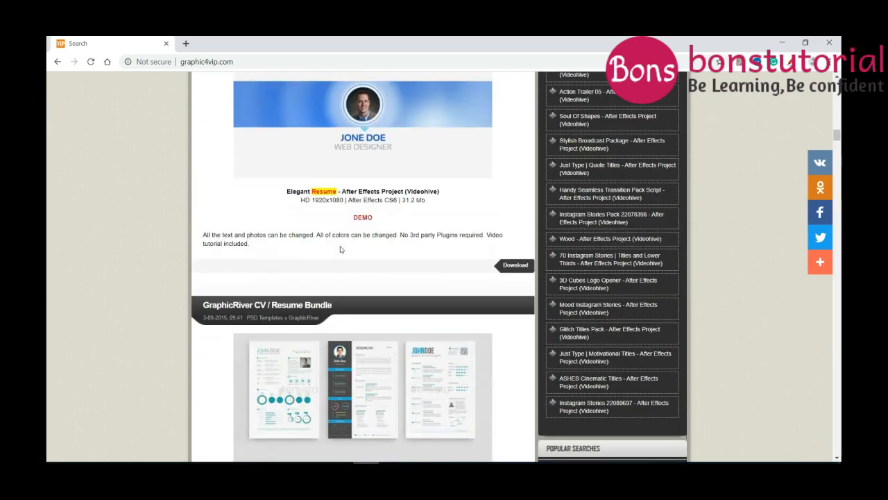
pyautogui.scroll(-3)
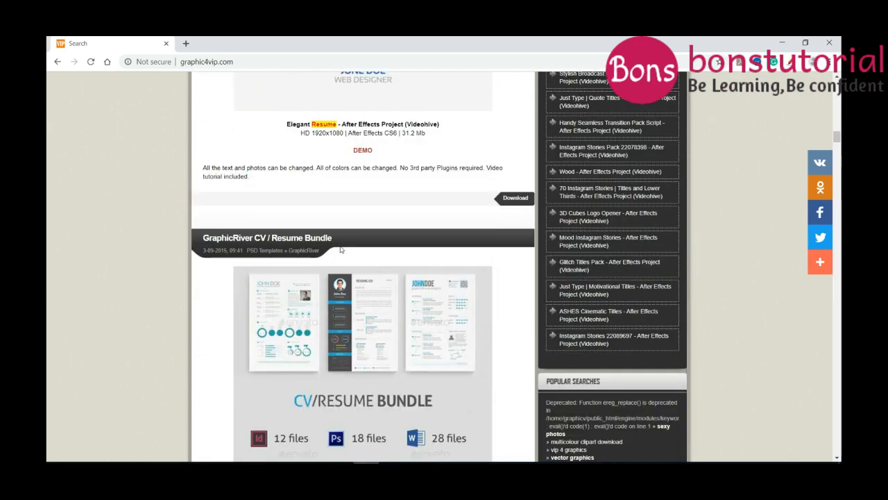
pyautogui.scroll(-3)
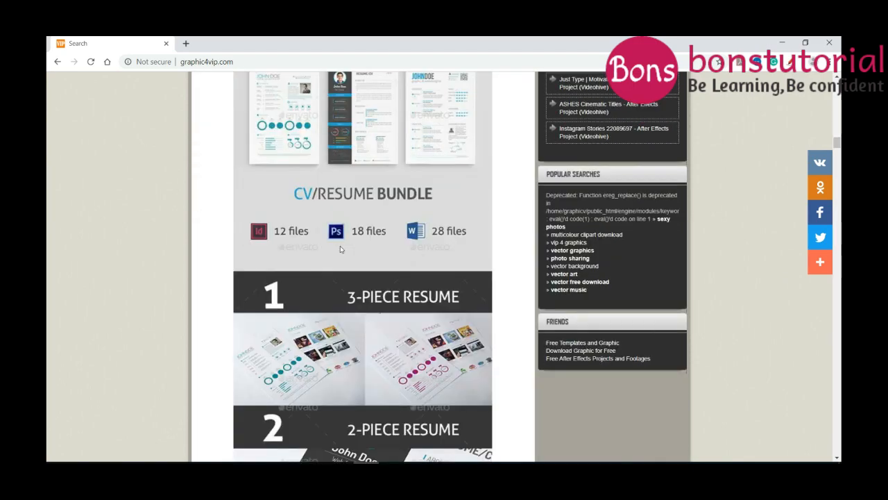
pyautogui.scroll(-3)
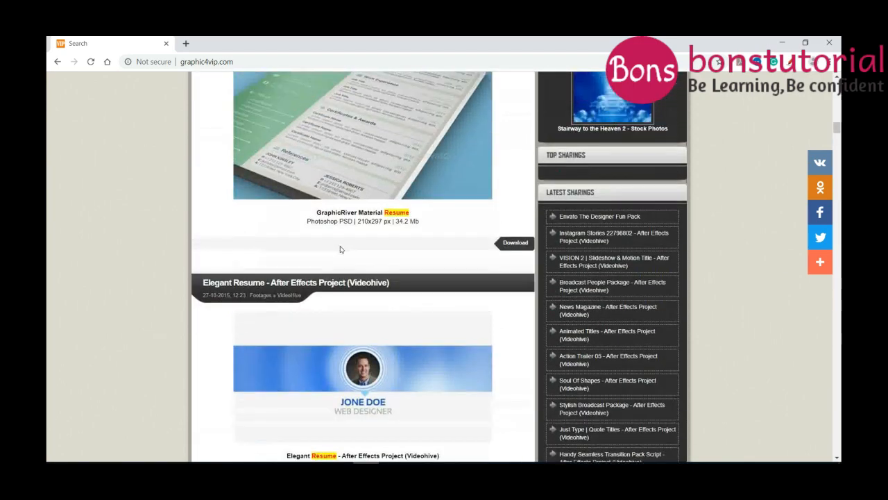
pyautogui.scroll(3)
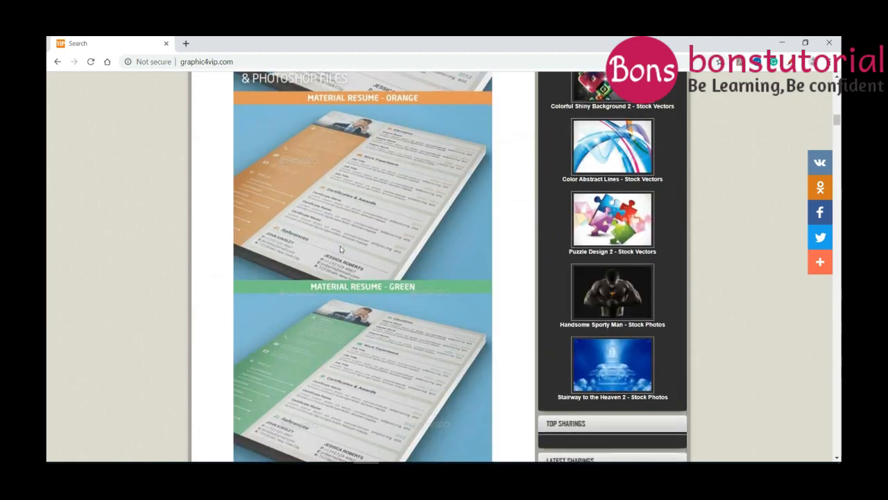
pyautogui.scroll(-3)
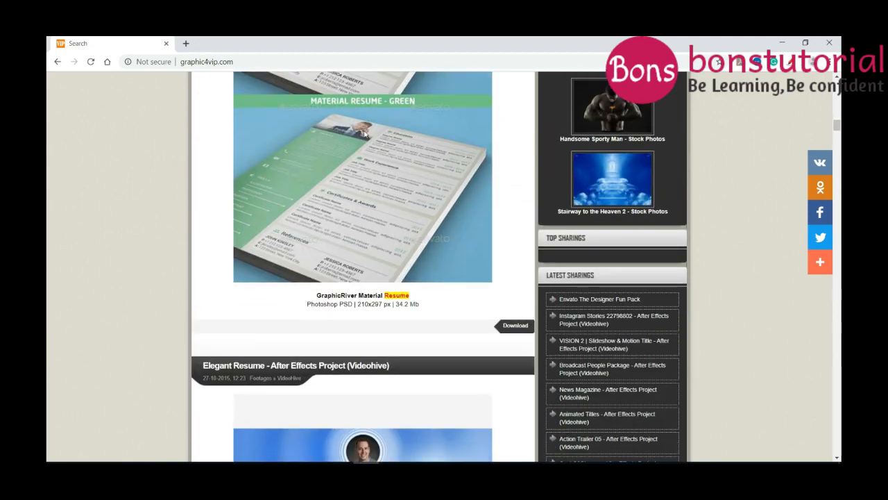
pyautogui.moveTo(507, 328)
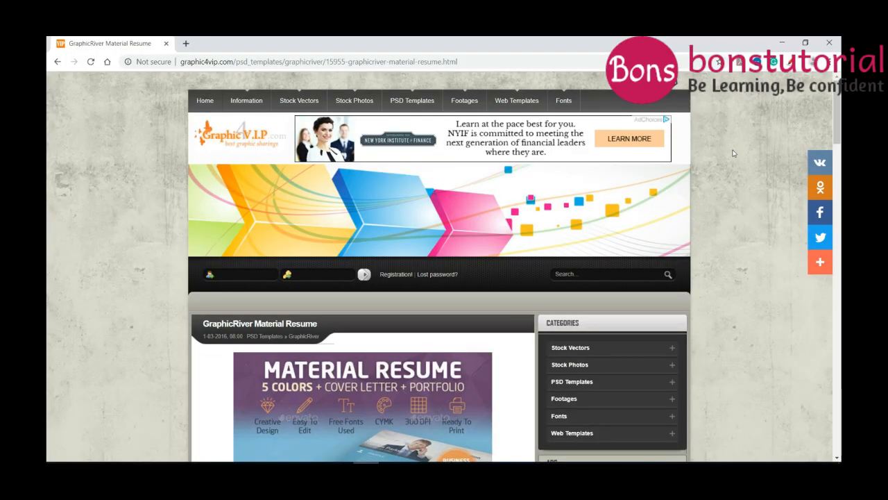
# - Follow the GraphicRiver Material Resume download link to its Keep2Share page
pyautogui.scroll(-3)
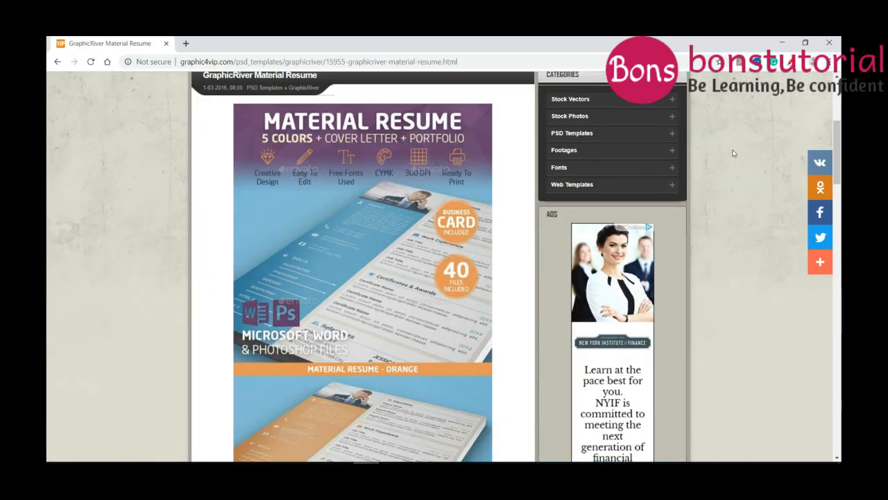
pyautogui.scroll(-3)
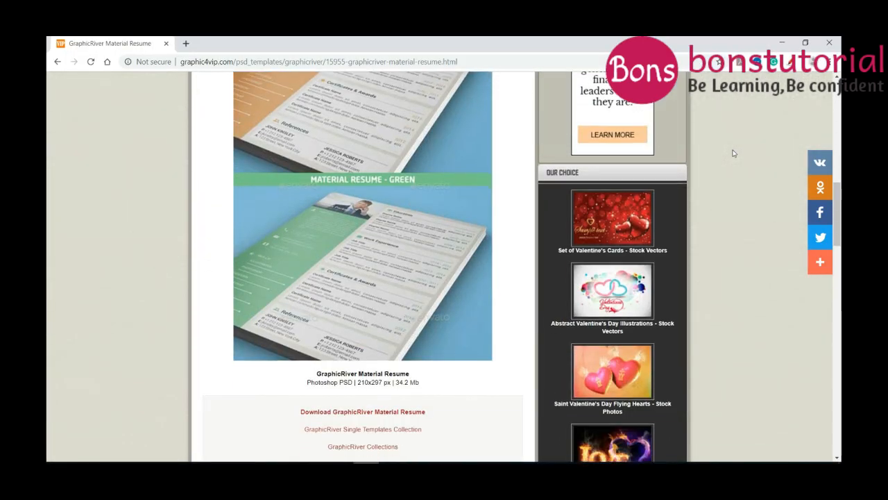
pyautogui.scroll(-3)
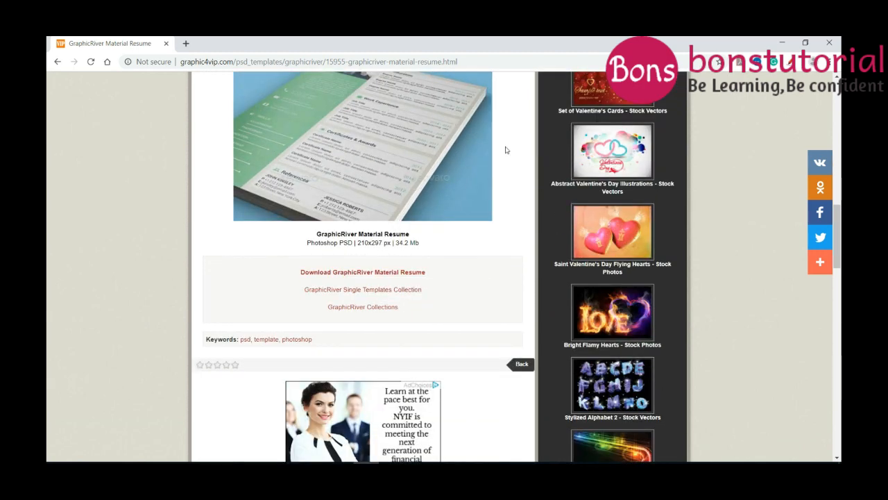
pyautogui.moveTo(316, 285)
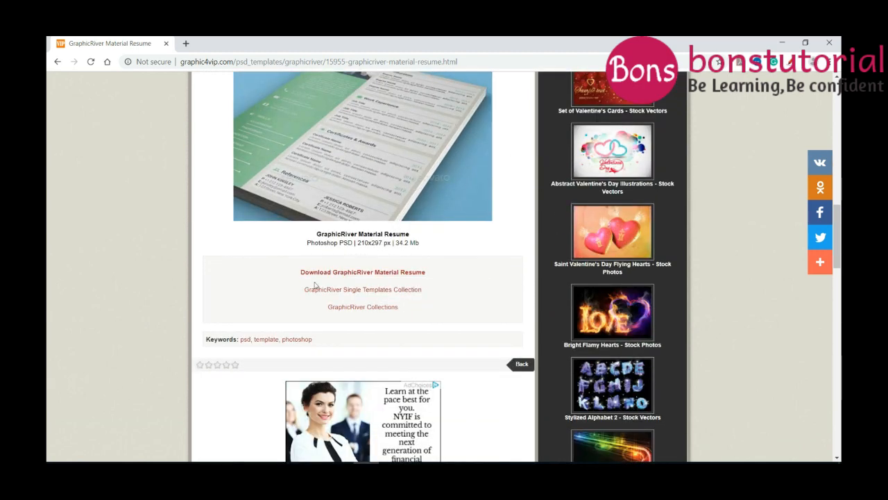
pyautogui.moveTo(370, 274)
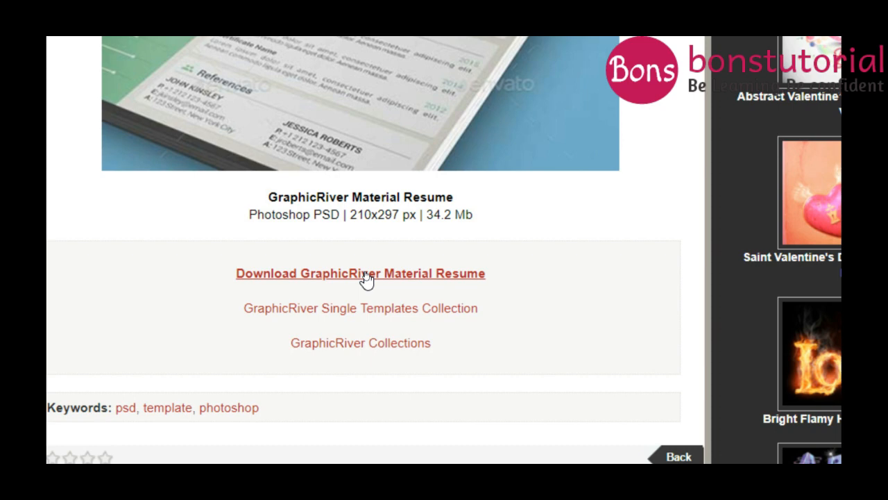
pyautogui.click(362, 273)
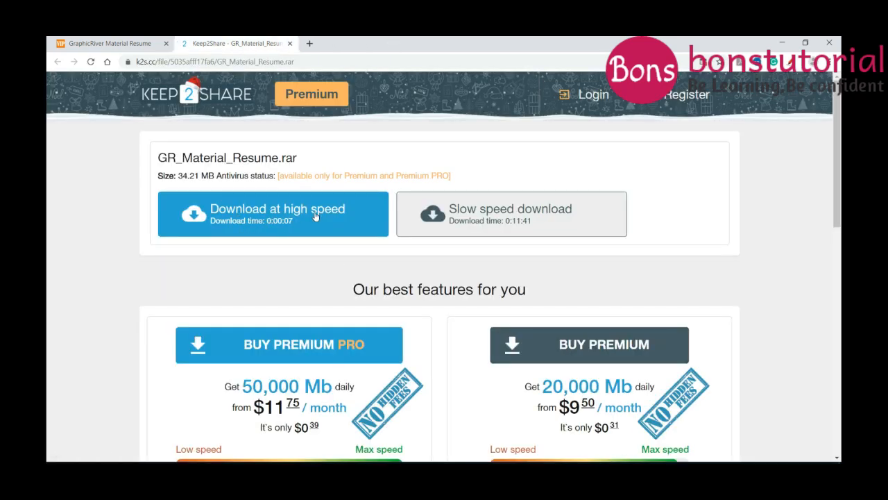
pyautogui.moveTo(519, 222)
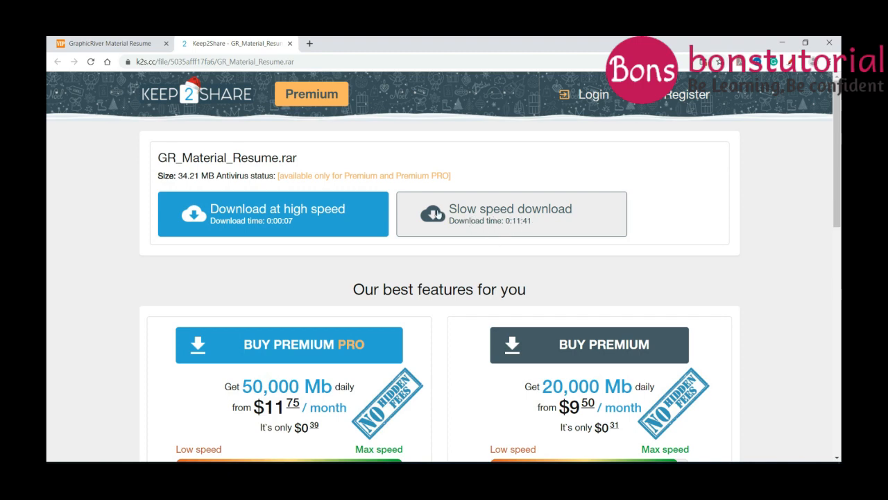
pyautogui.moveTo(293, 221)
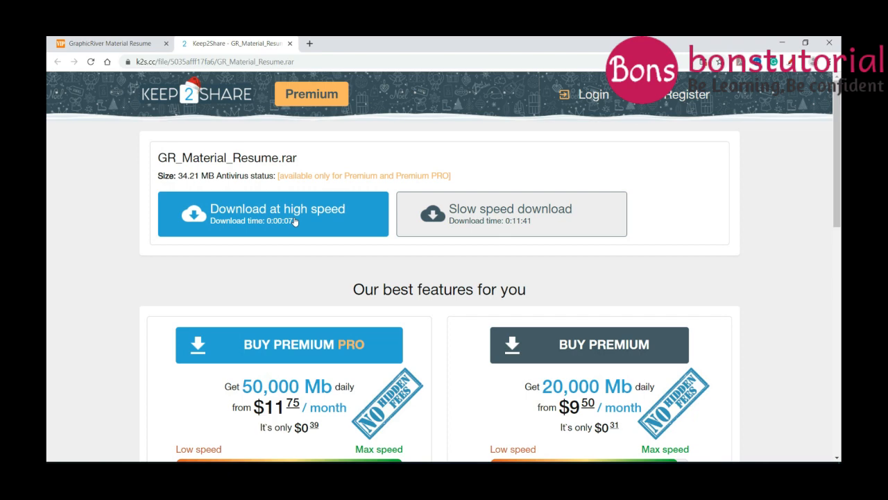
pyautogui.moveTo(315, 211)
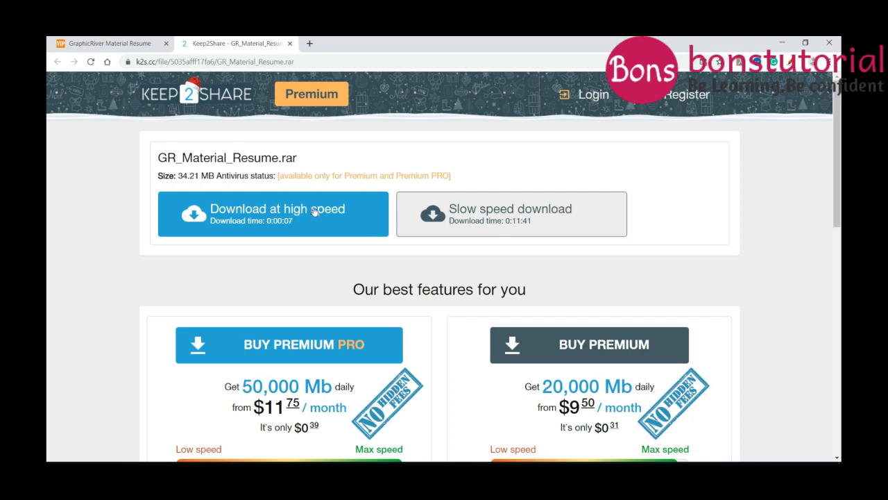
pyautogui.moveTo(490, 215)
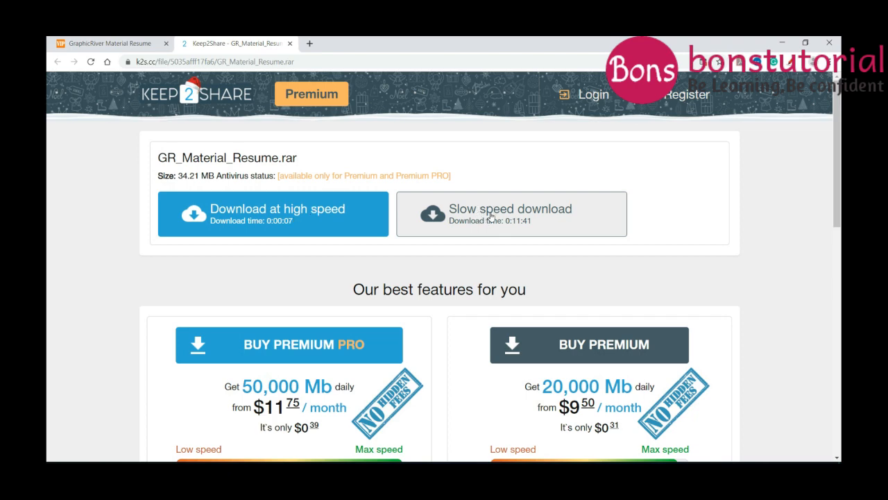
pyautogui.moveTo(492, 226)
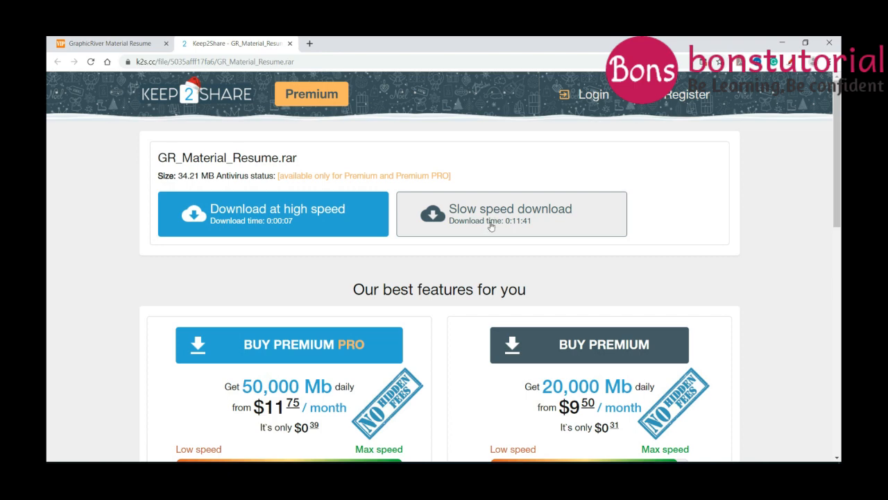
# - Choose slow-speed download and solve the bus reCAPTCHA to fetch GR_Material_Resume.rar
pyautogui.click(511, 214)
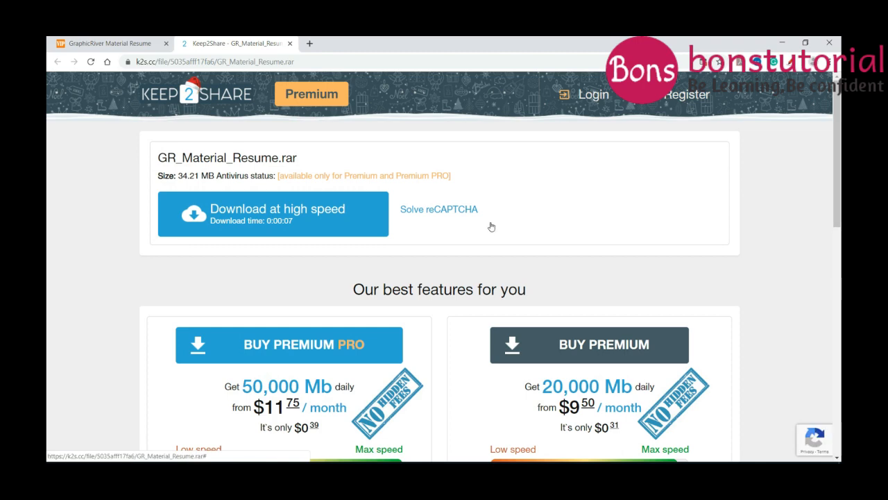
pyautogui.click(438, 209)
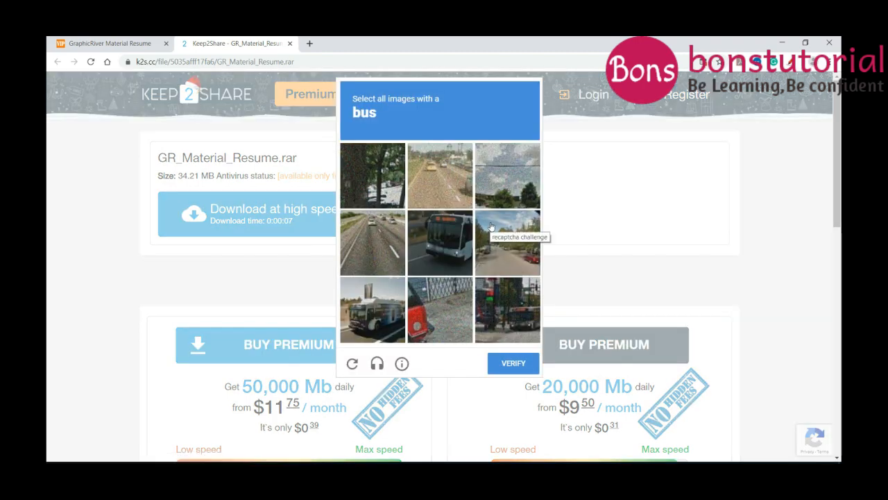
pyautogui.click(440, 242)
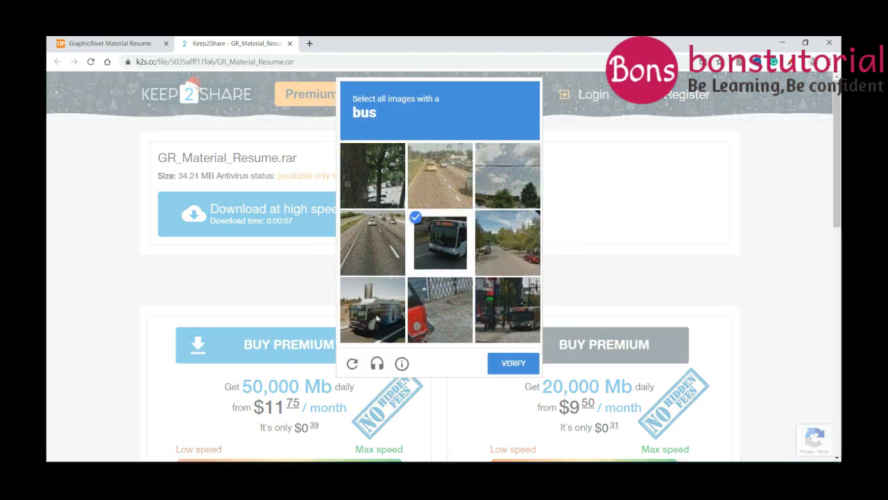
pyautogui.click(372, 309)
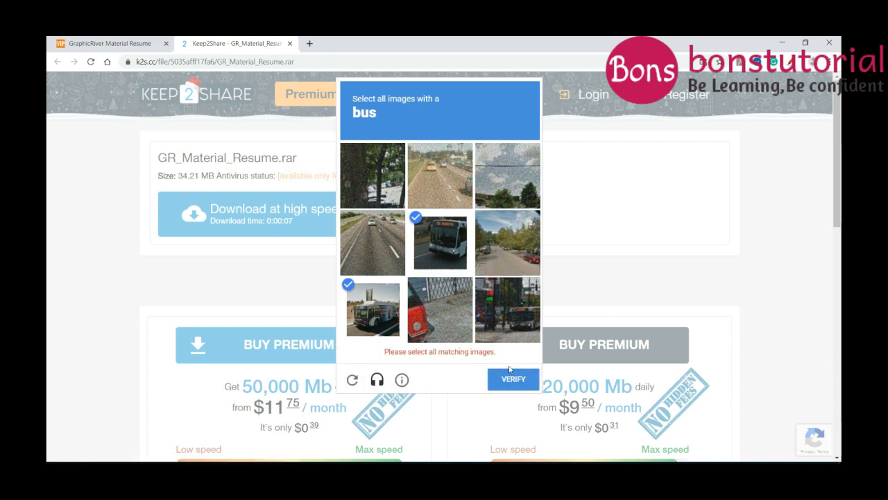
pyautogui.moveTo(514, 352)
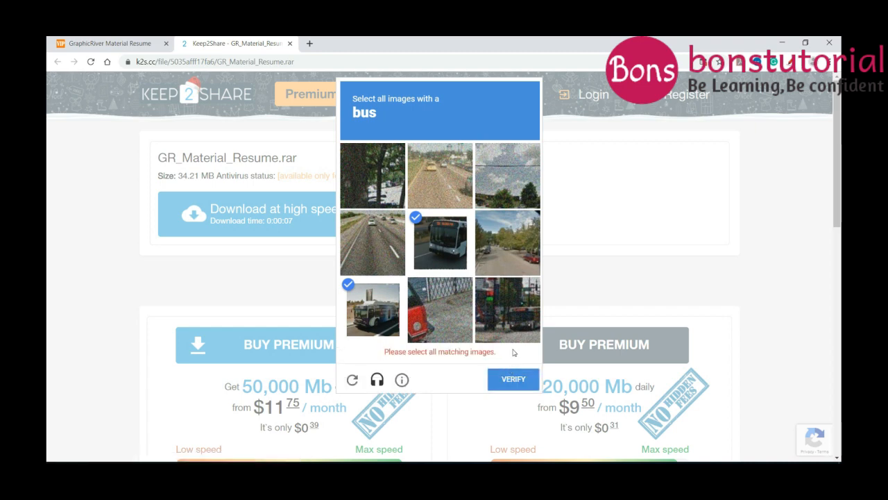
pyautogui.click(508, 309)
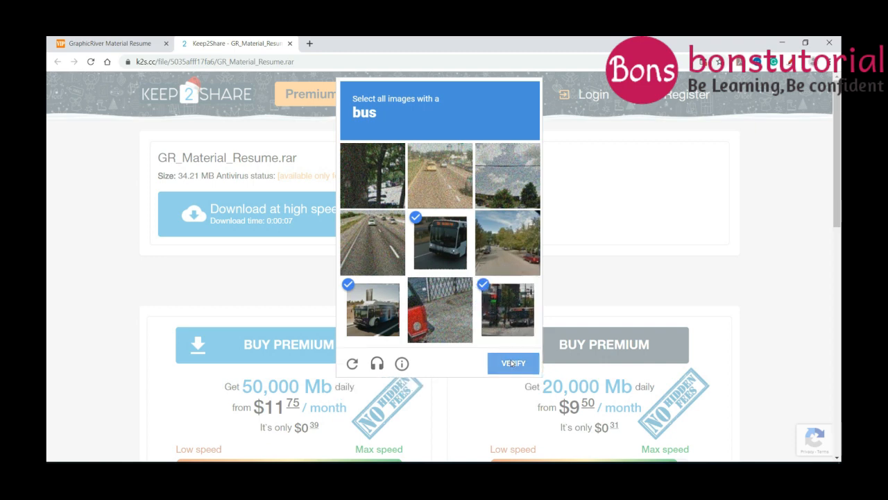
pyautogui.click(512, 364)
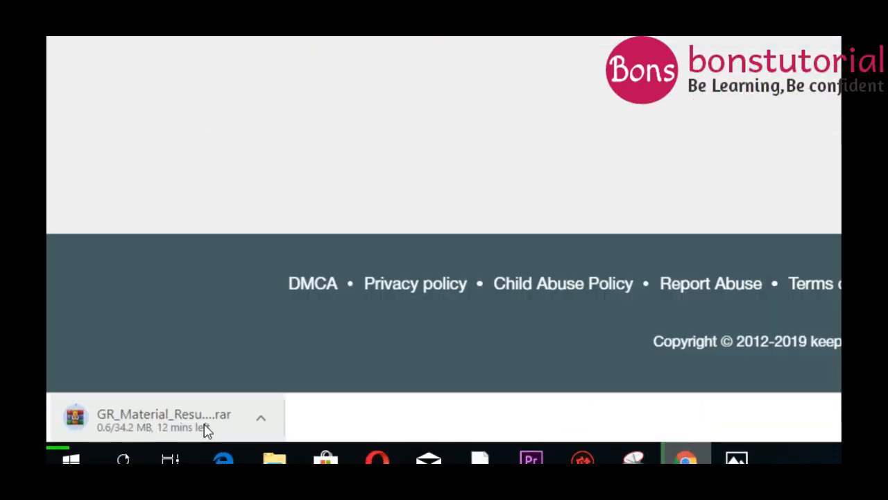
# - Wait for GR_Material_Resume.rar to finish downloading in Chrome
pyautogui.scroll(-3)
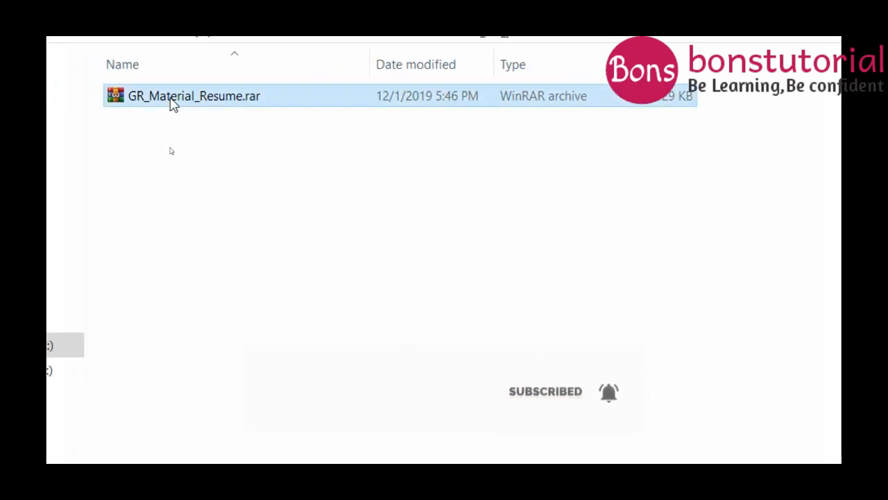
# - Extract the archive here, then open Material Resume > Docx > Orange and select Resume.docx
pyautogui.rightClick(174, 96)
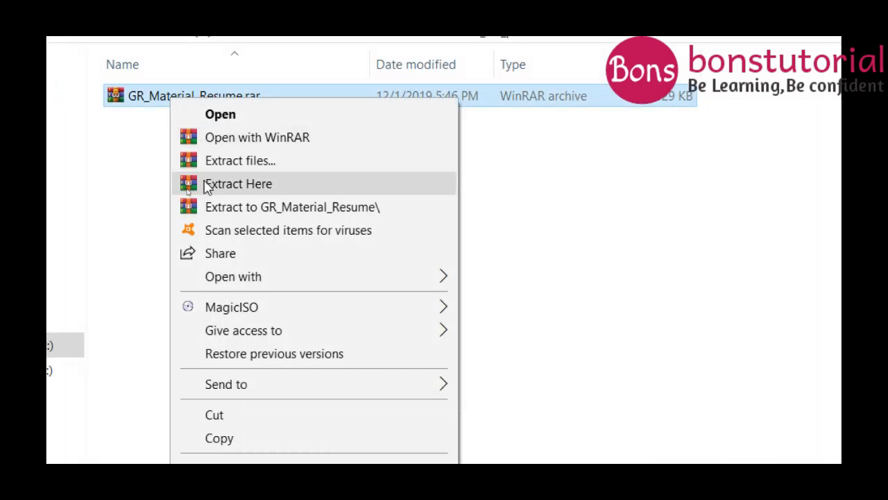
pyautogui.click(237, 183)
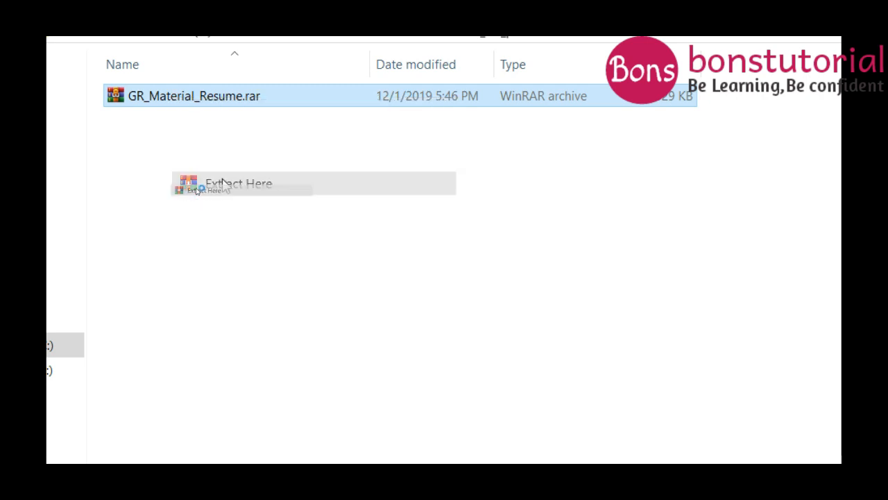
pyautogui.click(240, 183)
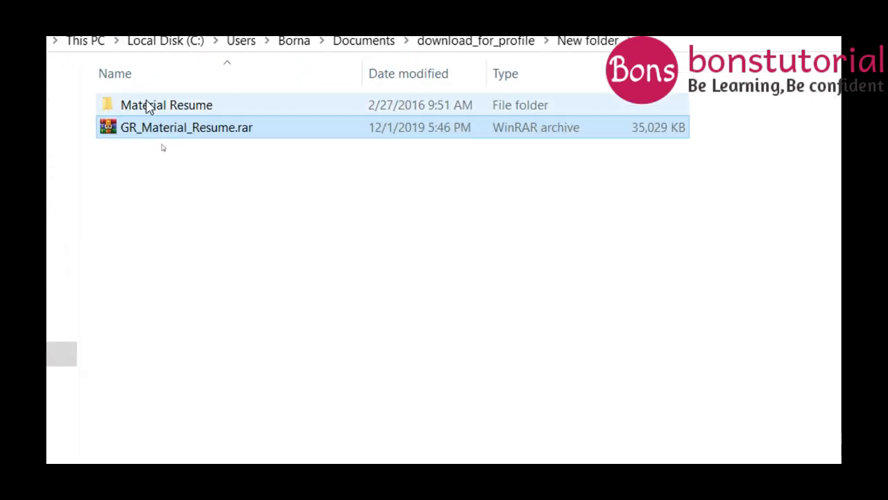
pyautogui.doubleClick(166, 105)
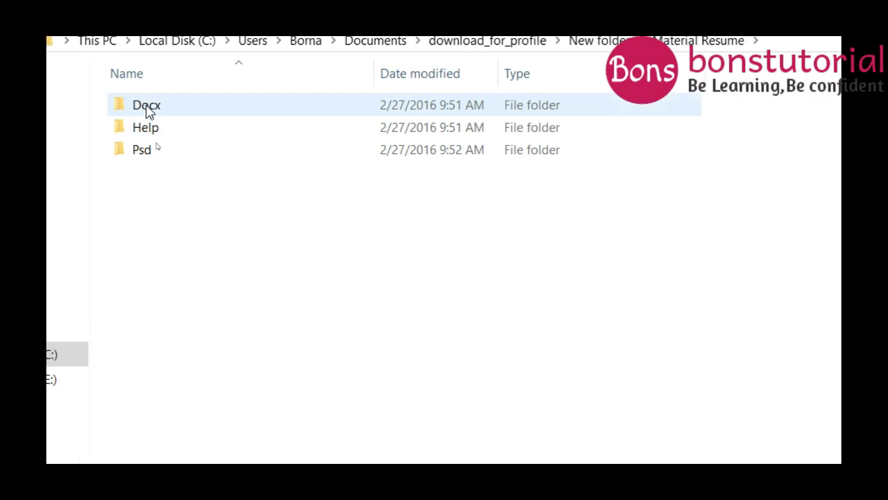
pyautogui.moveTo(160, 111)
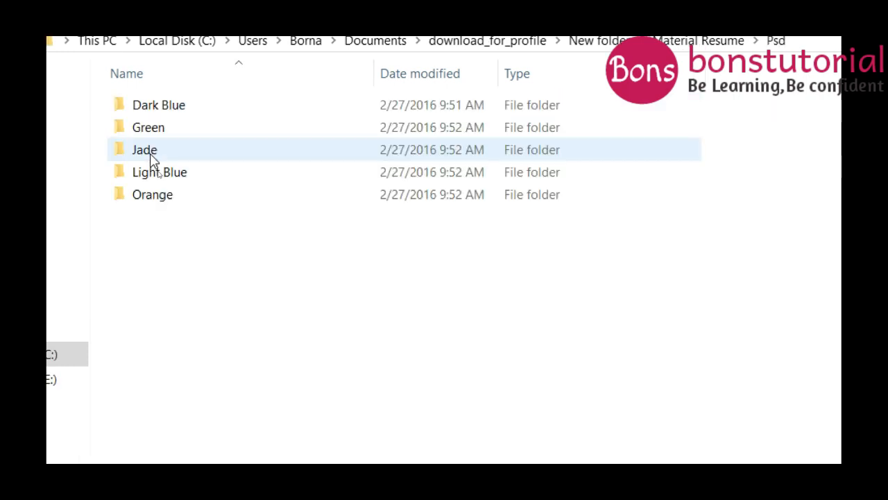
pyautogui.doubleClick(158, 172)
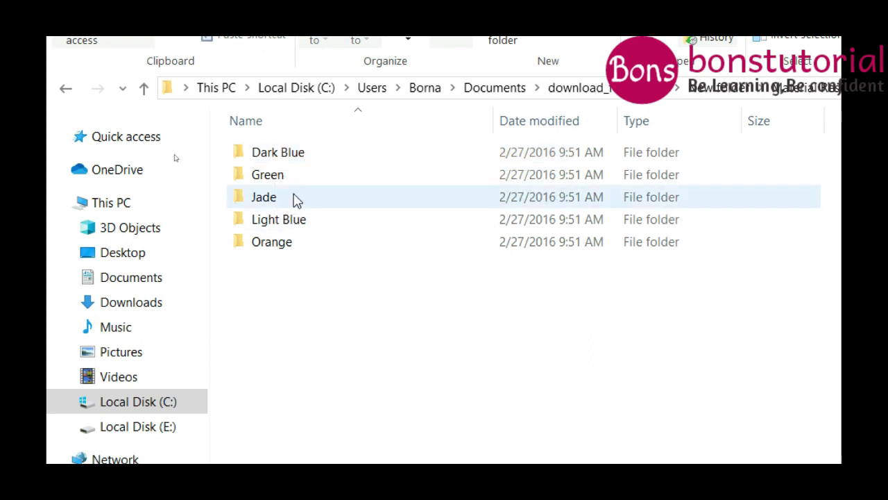
pyautogui.click(271, 242)
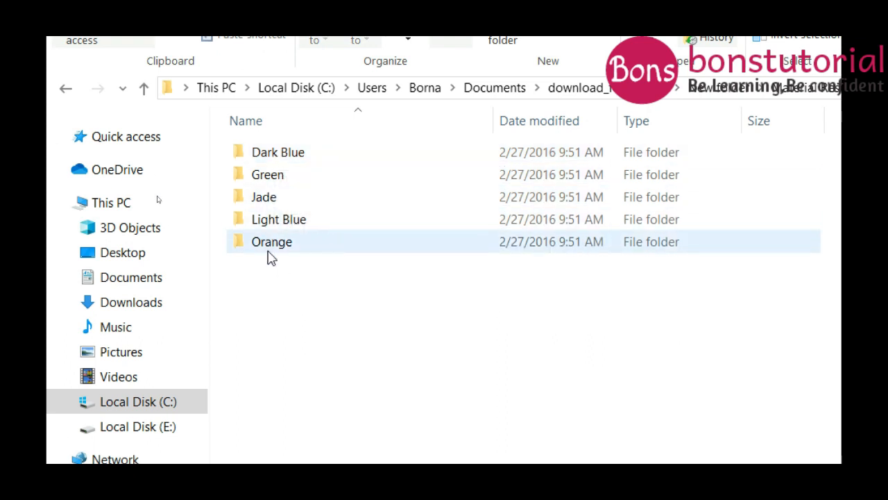
pyautogui.moveTo(300, 158)
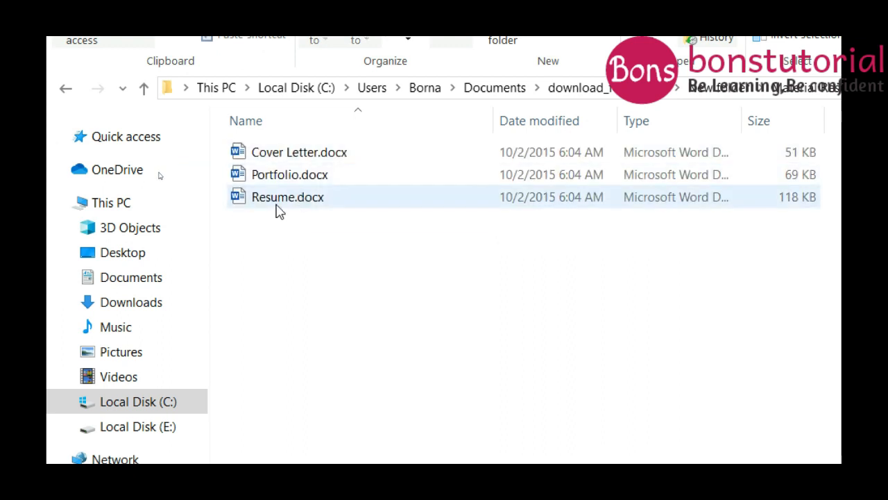
pyautogui.click(283, 202)
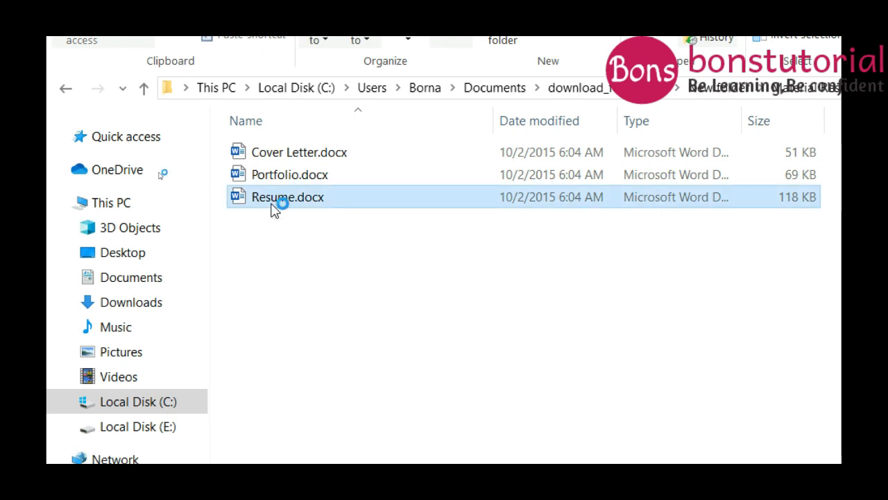
pyautogui.doubleClick(278, 196)
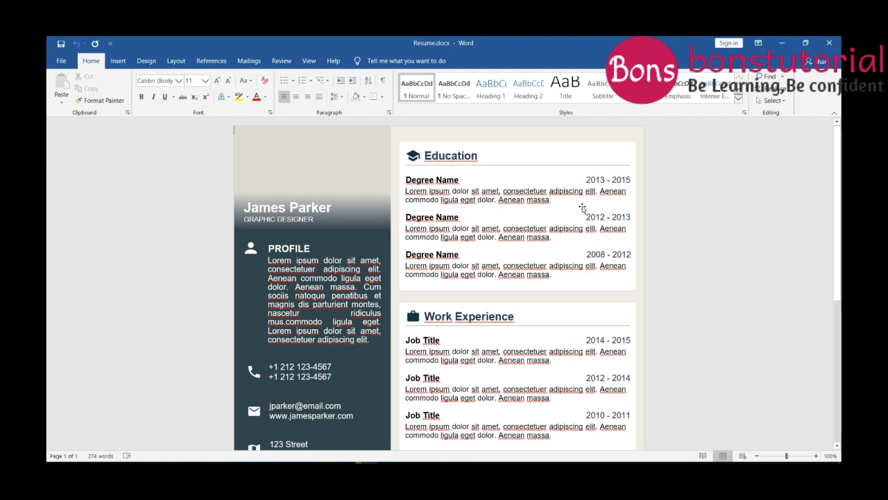
pyautogui.moveTo(475, 111)
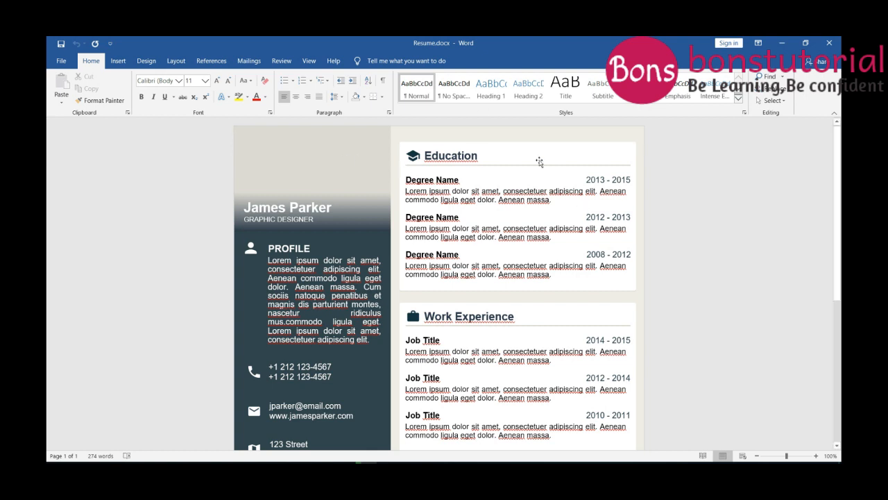
pyautogui.scroll(-3)
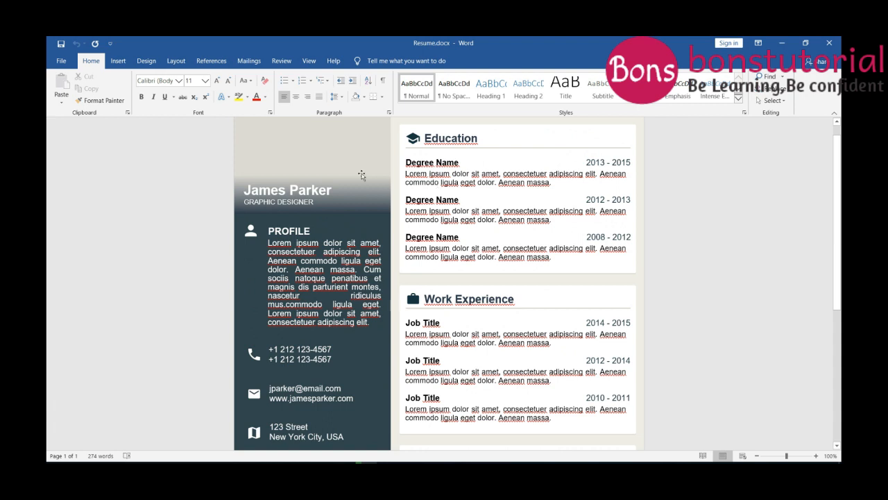
pyautogui.click(312, 173)
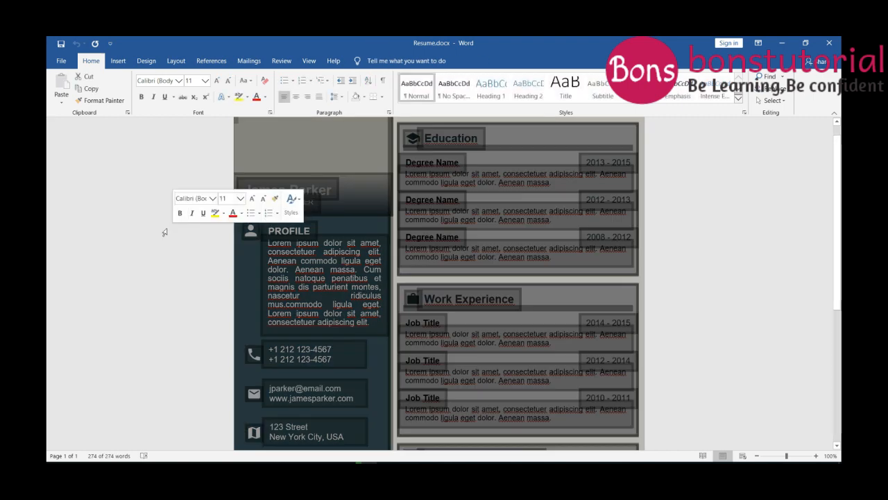
pyautogui.click(707, 217)
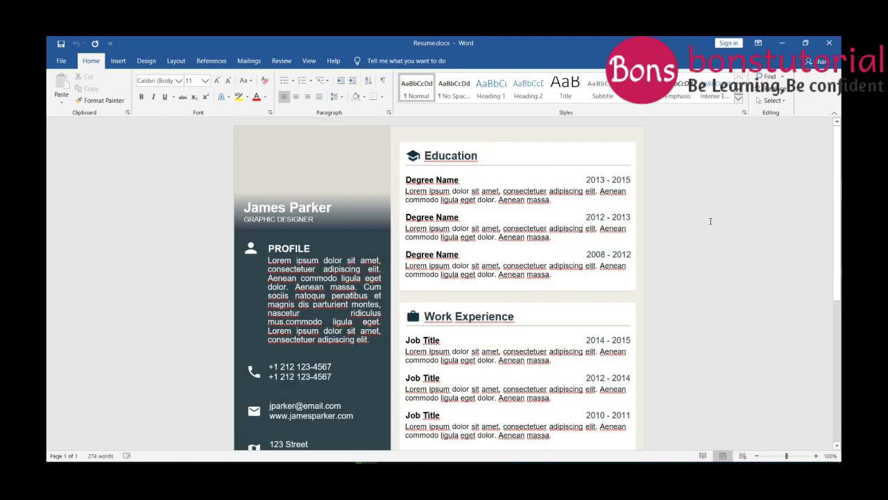
# - Select the grey header shape behind James Parker's name and open its Fill palette
pyautogui.click(301, 178)
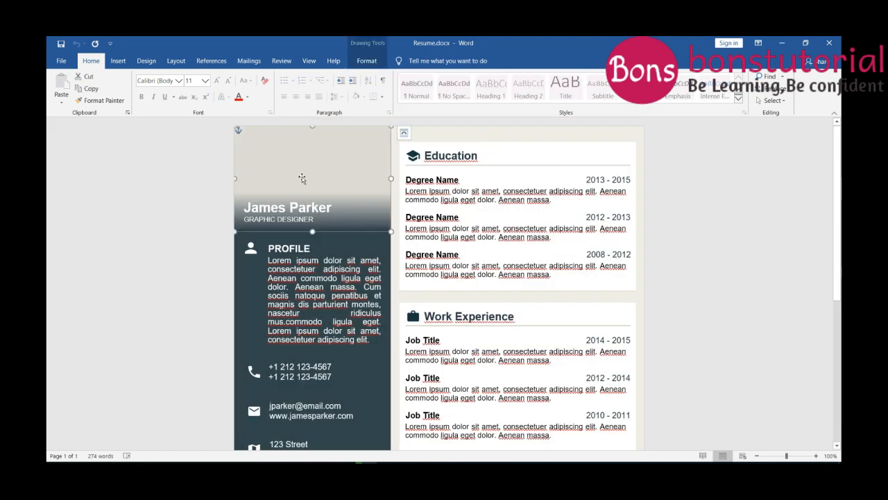
pyautogui.moveTo(271, 168)
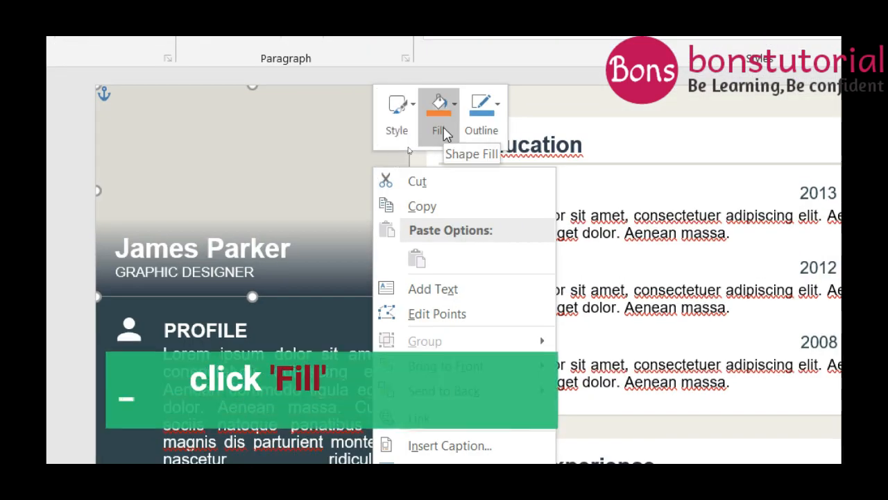
pyautogui.click(438, 111)
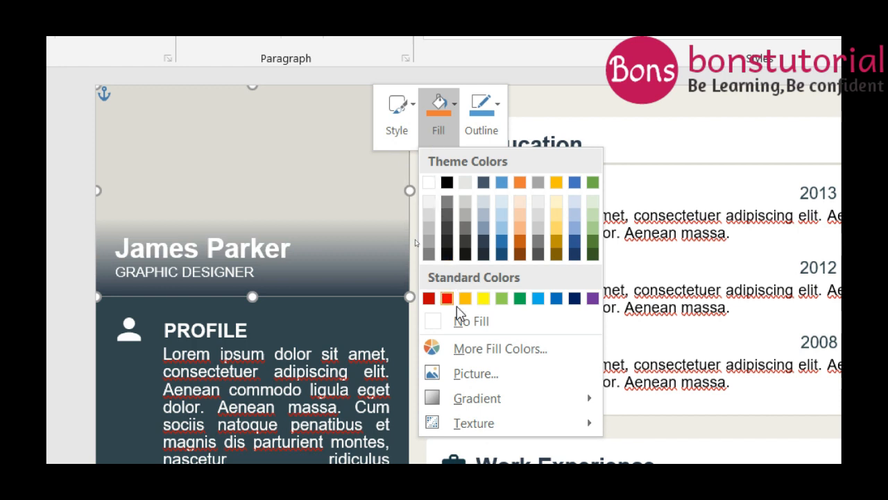
pyautogui.moveTo(476, 373)
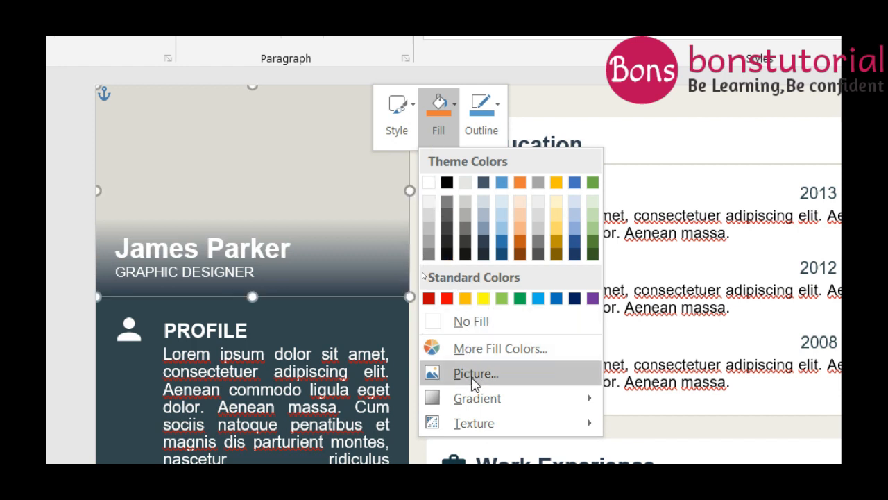
pyautogui.moveTo(475, 374)
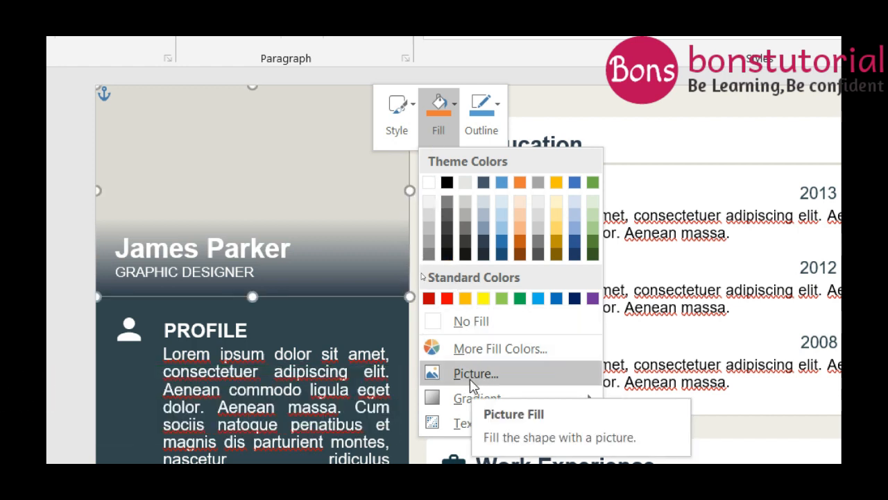
# - Fill the header shape with the suited man's portrait JPG from download_for_profile
pyautogui.click(475, 373)
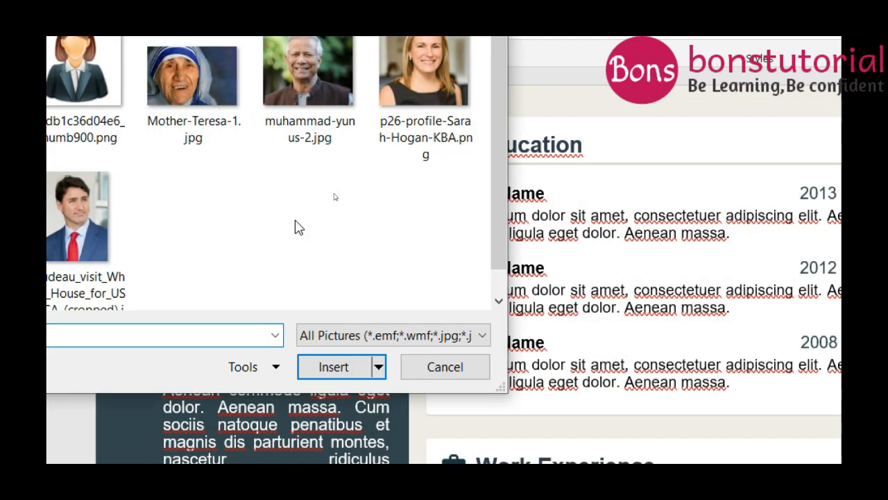
pyautogui.moveTo(458, 210)
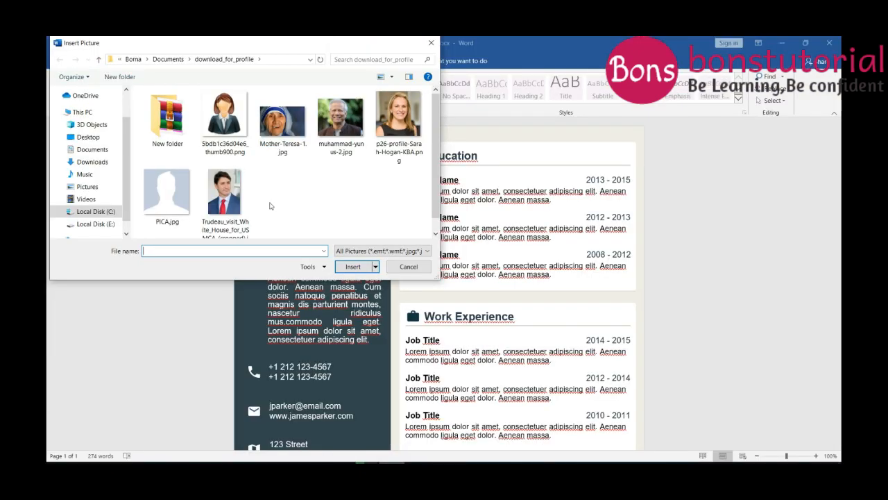
pyautogui.moveTo(280, 198)
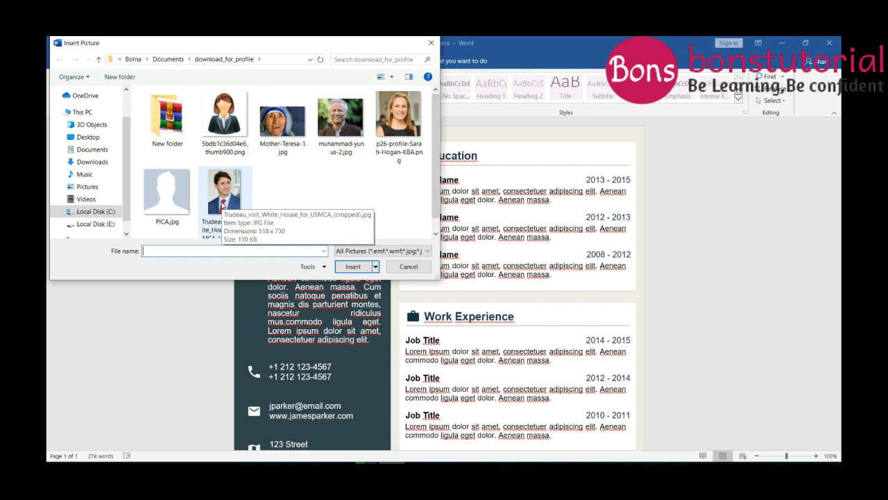
pyautogui.click(224, 187)
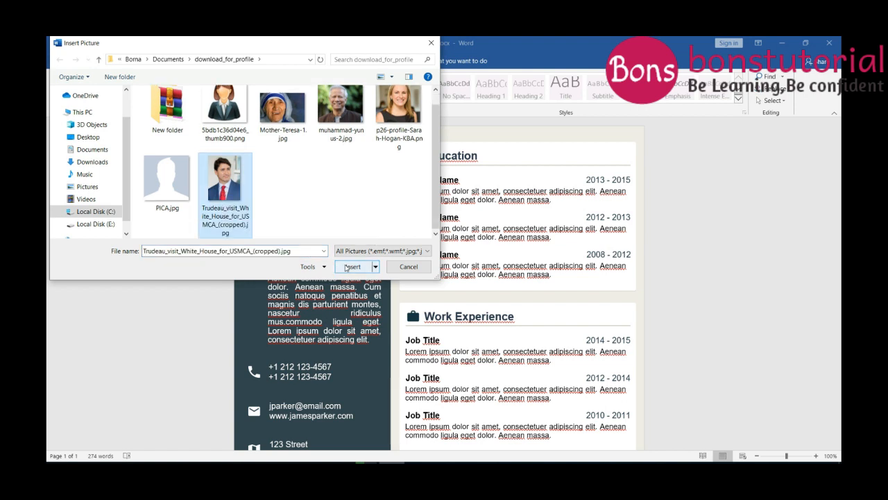
pyautogui.click(351, 266)
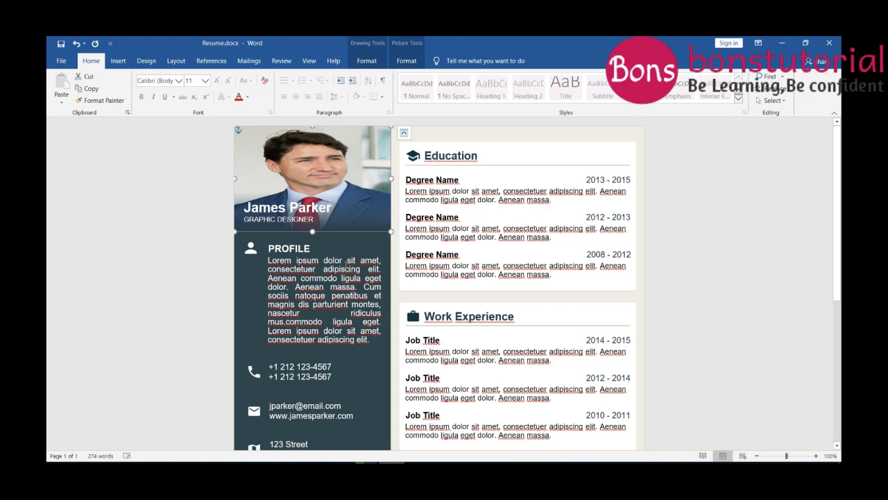
pyautogui.moveTo(397, 260)
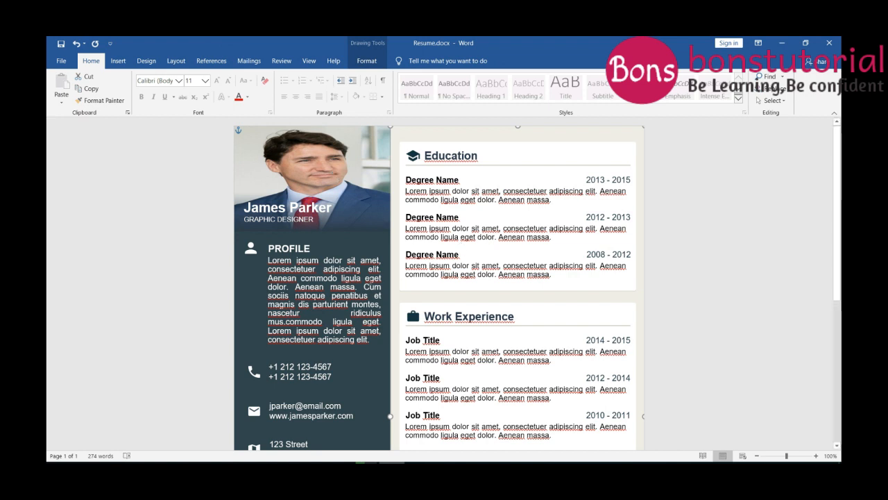
pyautogui.scroll(-3)
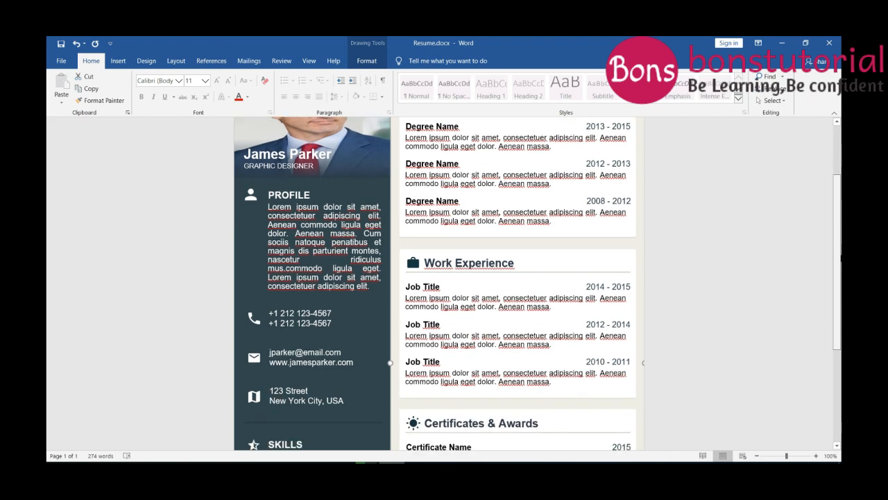
pyautogui.scroll(-3)
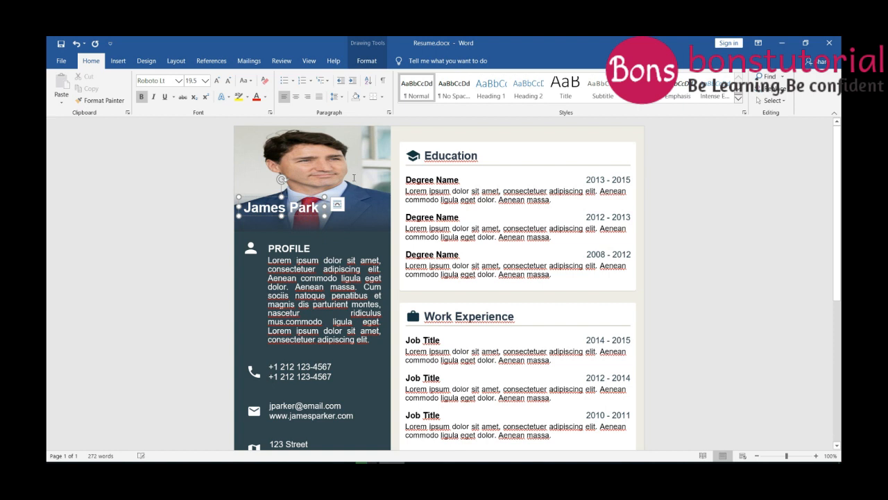
# - Select the Profile paragraph's text box for editing
pyautogui.click(312, 174)
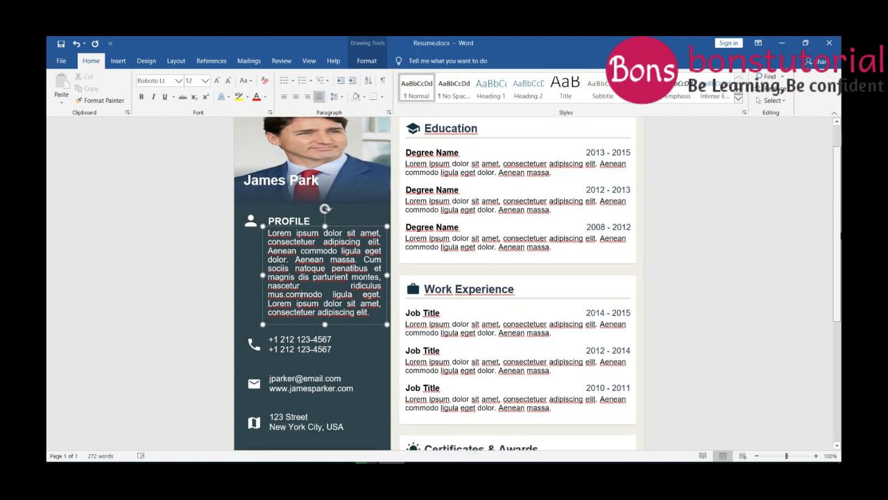
pyautogui.scroll(-3)
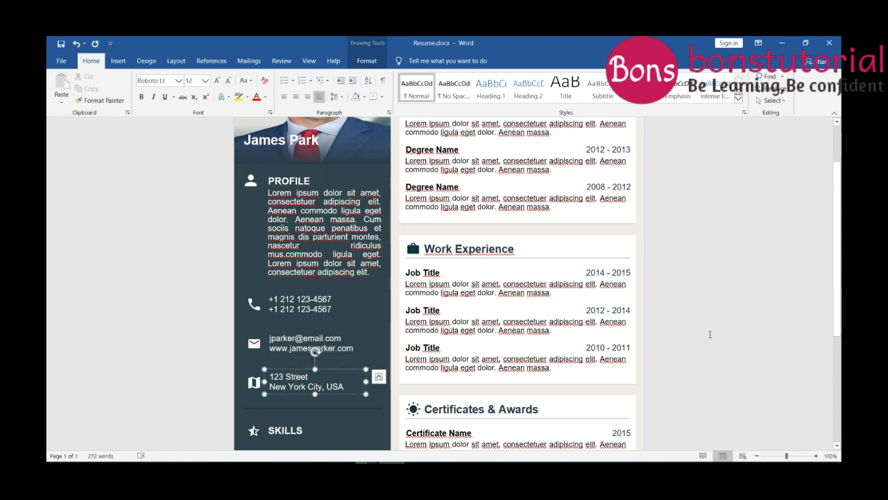
pyautogui.scroll(-3)
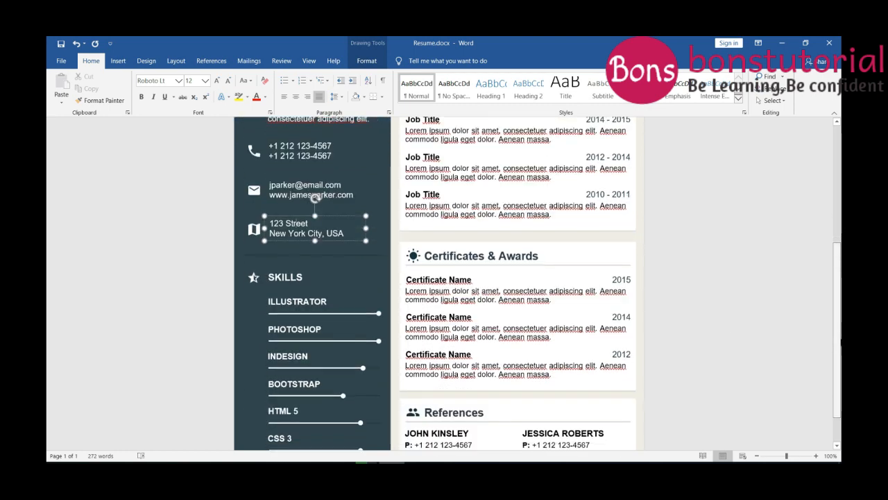
pyautogui.scroll(-3)
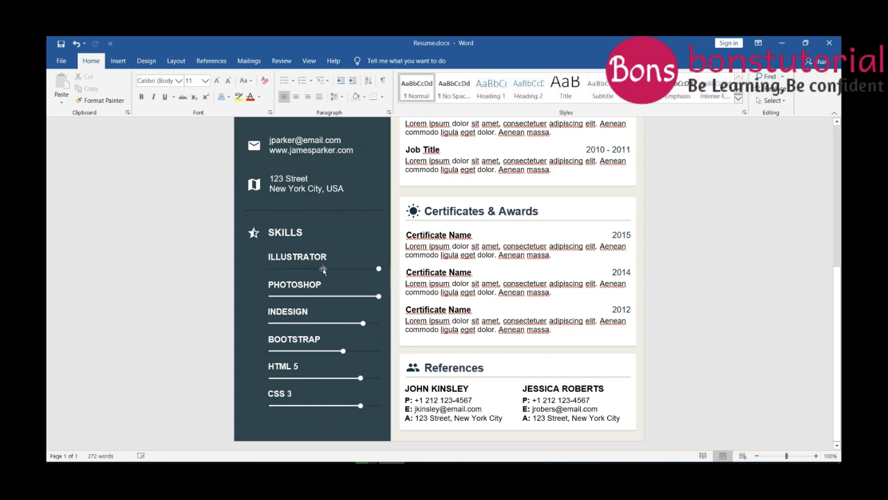
pyautogui.moveTo(324, 270)
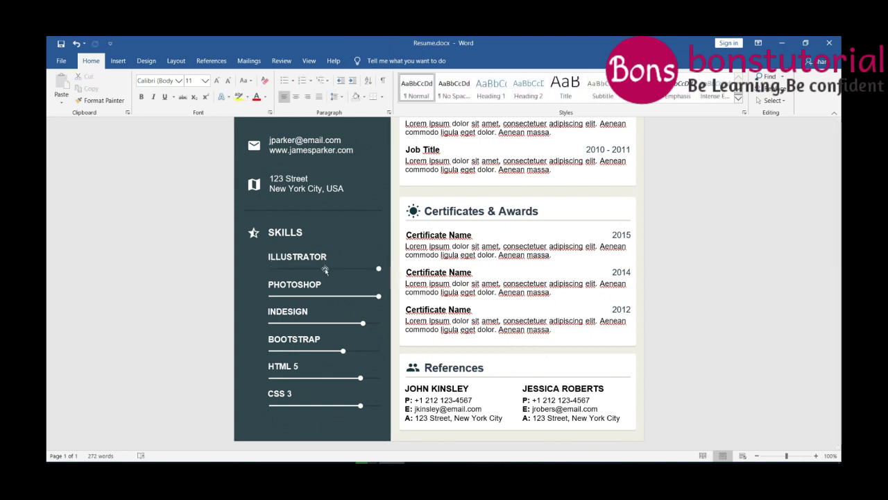
pyautogui.moveTo(341, 270)
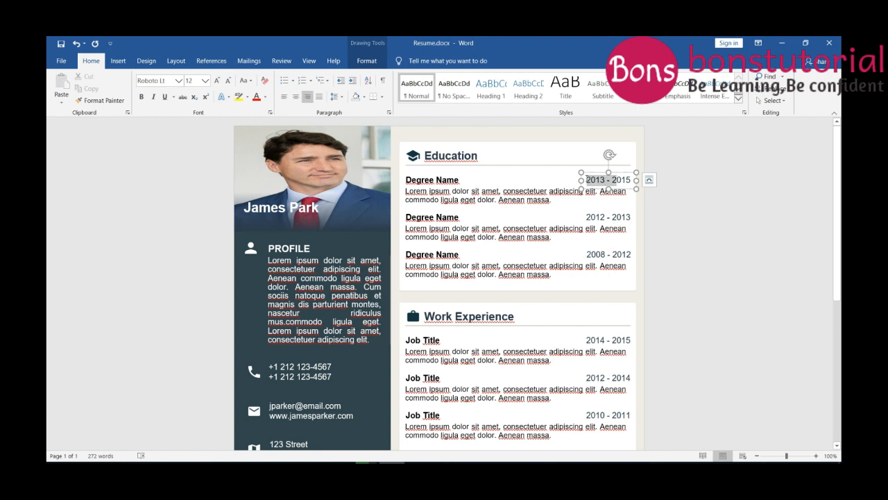
pyautogui.doubleClick(607, 180)
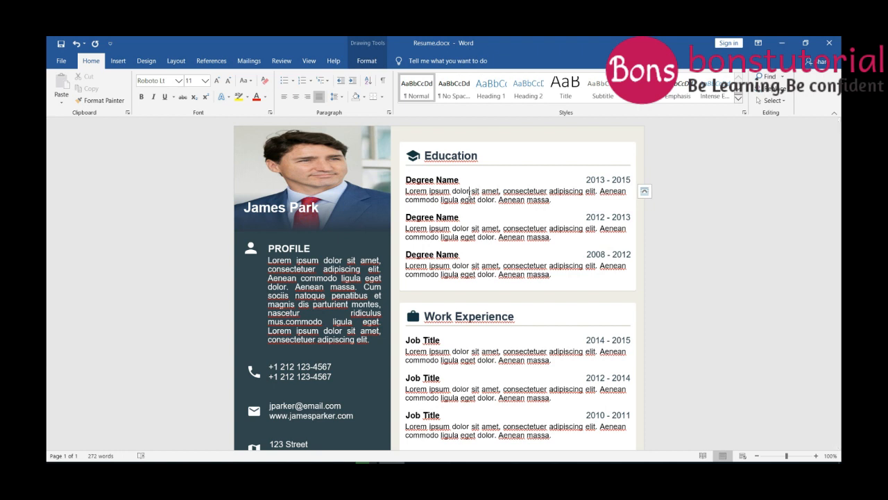
pyautogui.moveTo(461, 227)
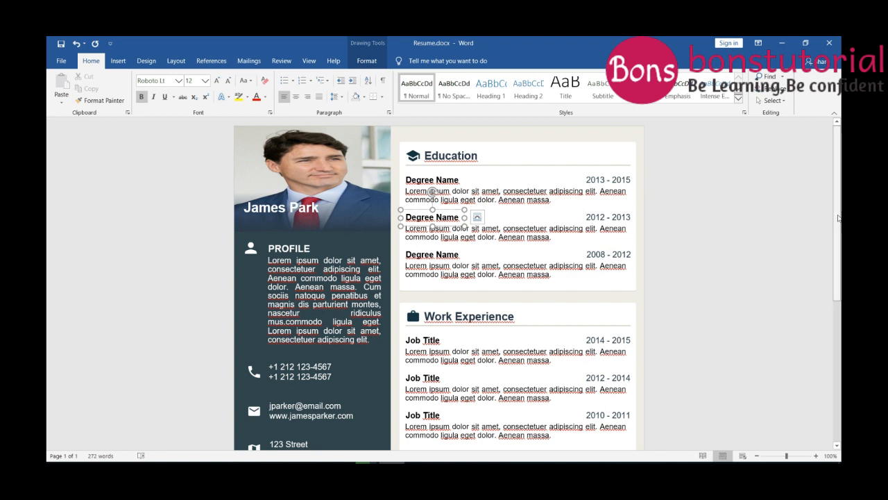
pyautogui.scroll(-3)
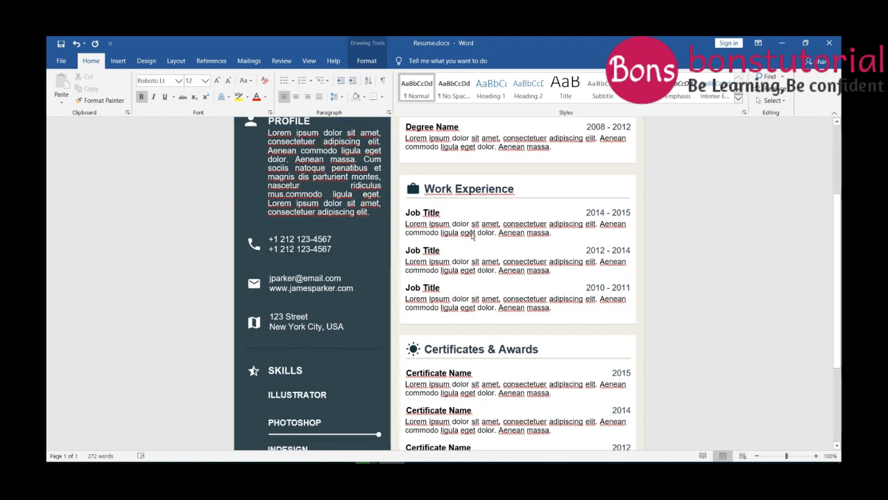
pyautogui.moveTo(448, 213)
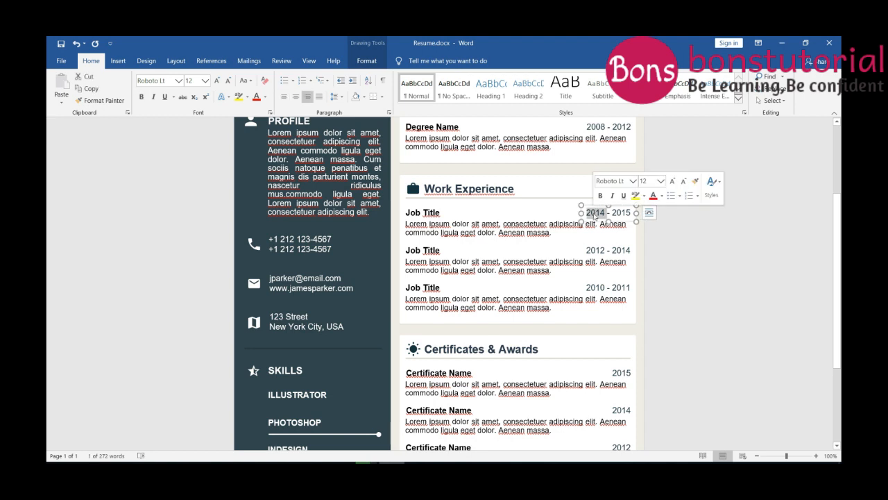
pyautogui.moveTo(625, 210)
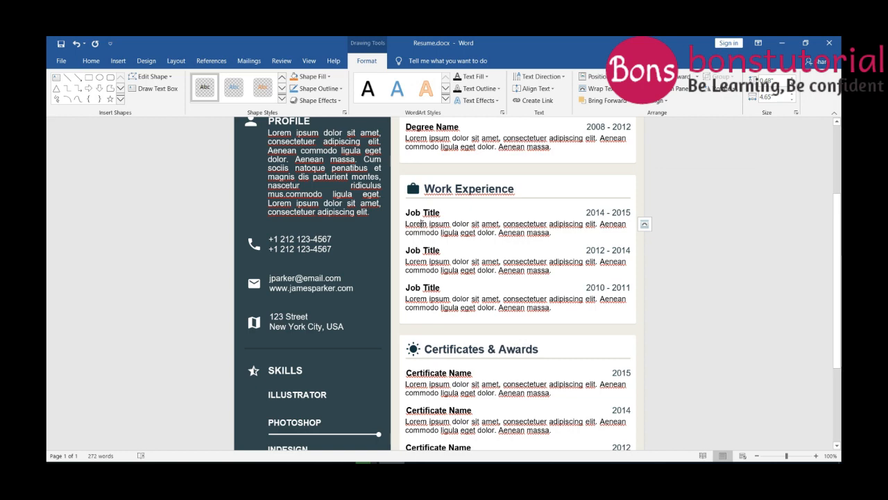
pyautogui.scroll(-3)
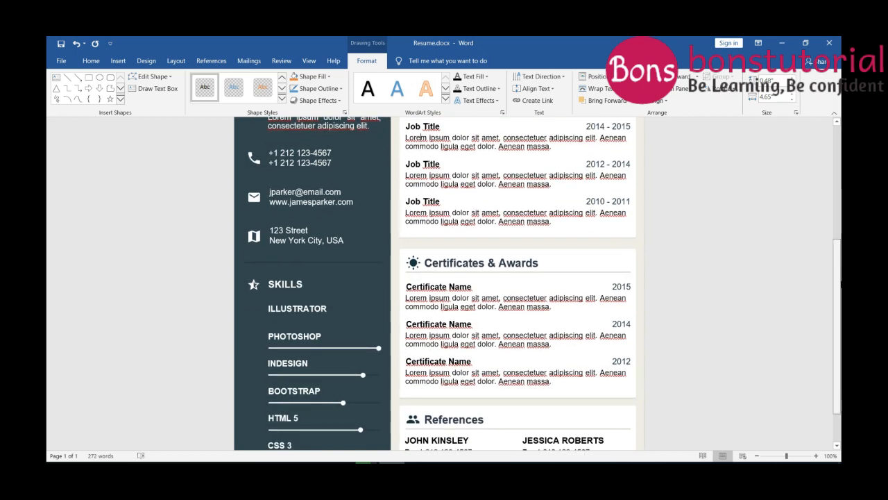
pyautogui.scroll(-3)
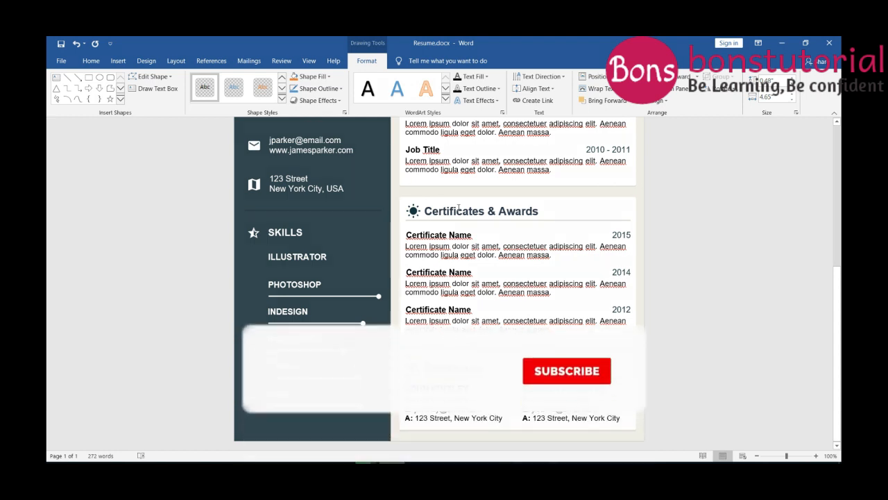
pyautogui.click(566, 371)
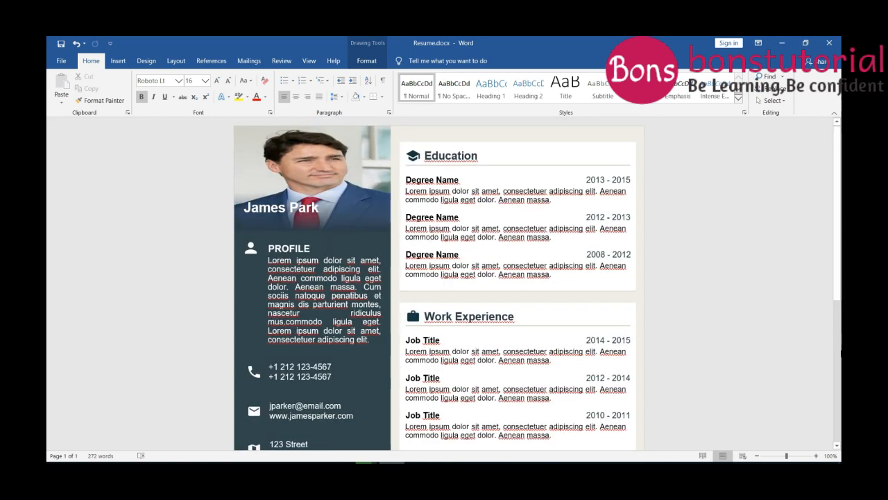
# - Scroll to the Certificates & Awards section and select its heading words
pyautogui.scroll(-3)
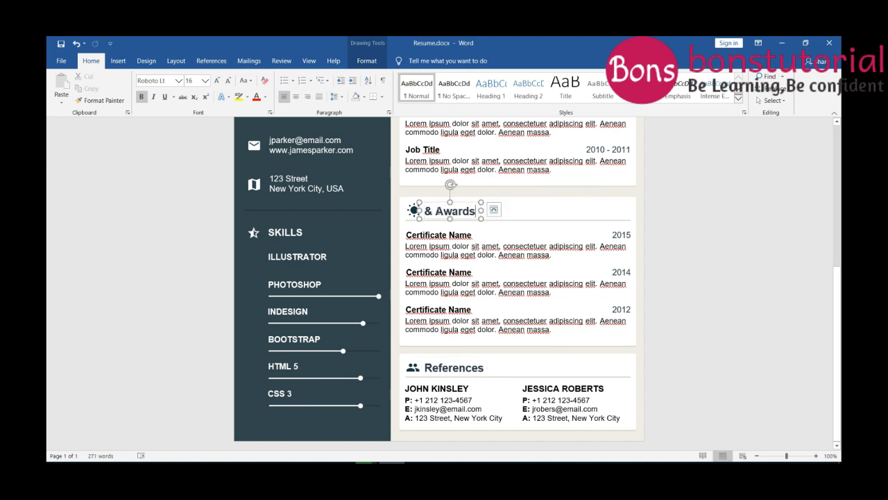
pyautogui.doubleClick(443, 211)
pyautogui.write('Projects')
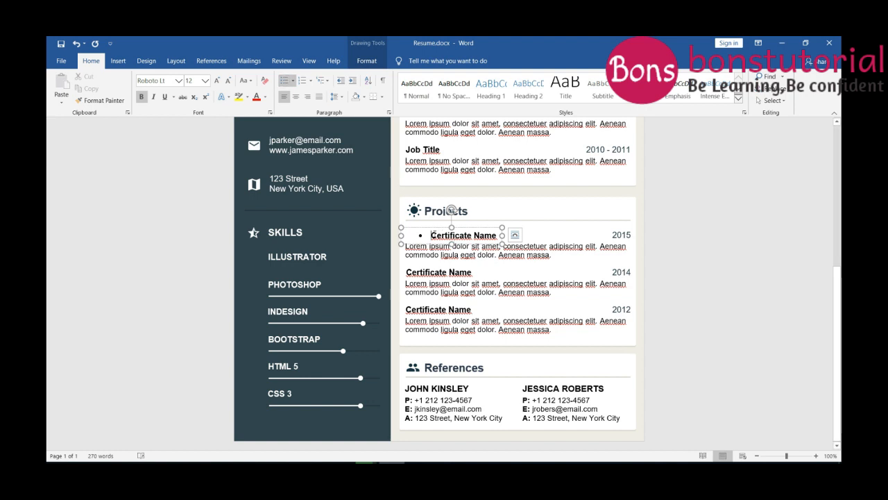
pyautogui.doubleClick(463, 235)
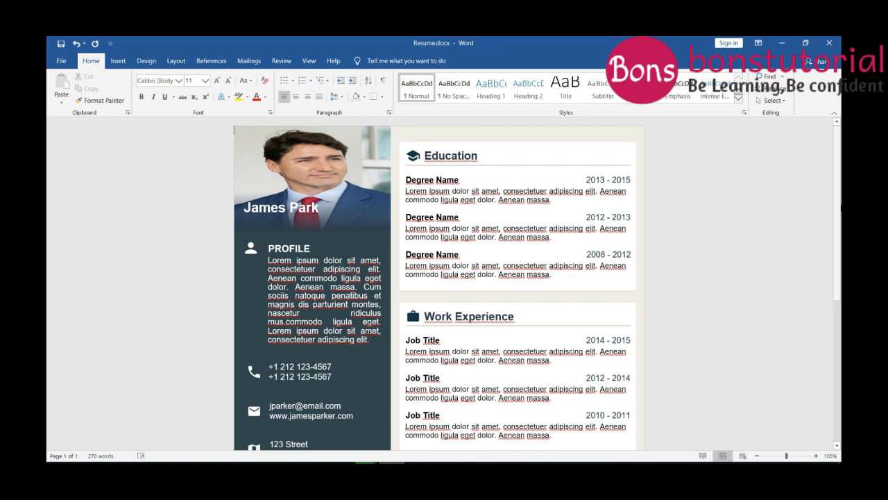
# - Place the cursor in the Education heading, which currently reads 'Eduction'
pyautogui.click(449, 155)
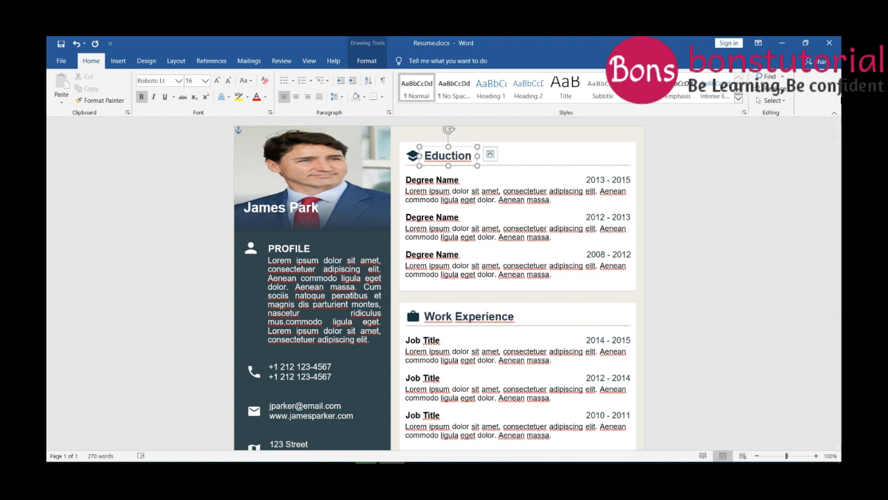
pyautogui.scroll(-3)
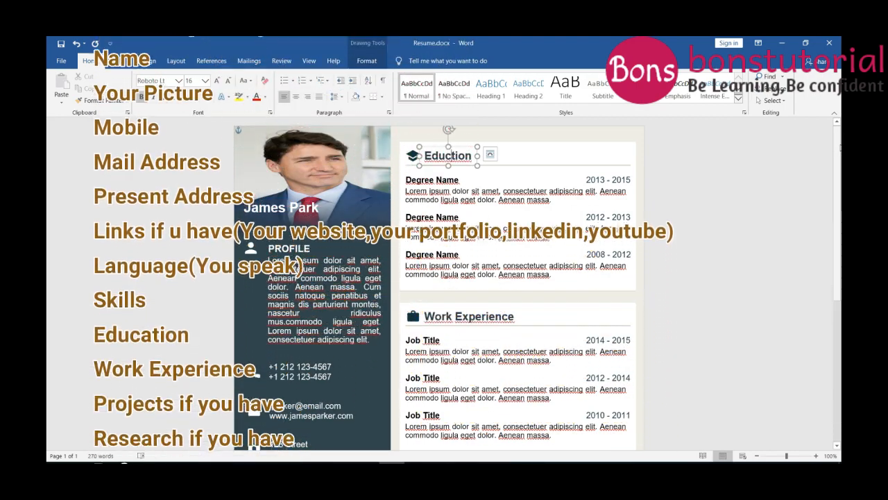
pyautogui.scroll(-3)
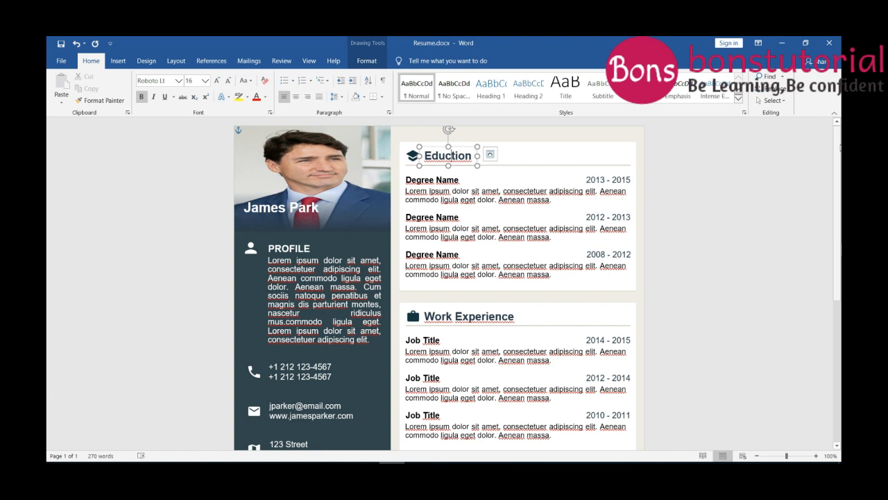
pyautogui.scroll(-3)
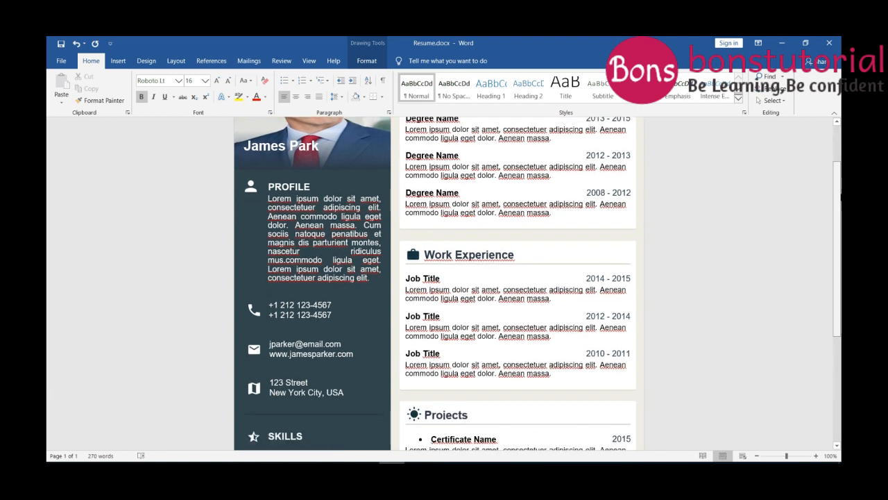
pyautogui.scroll(-3)
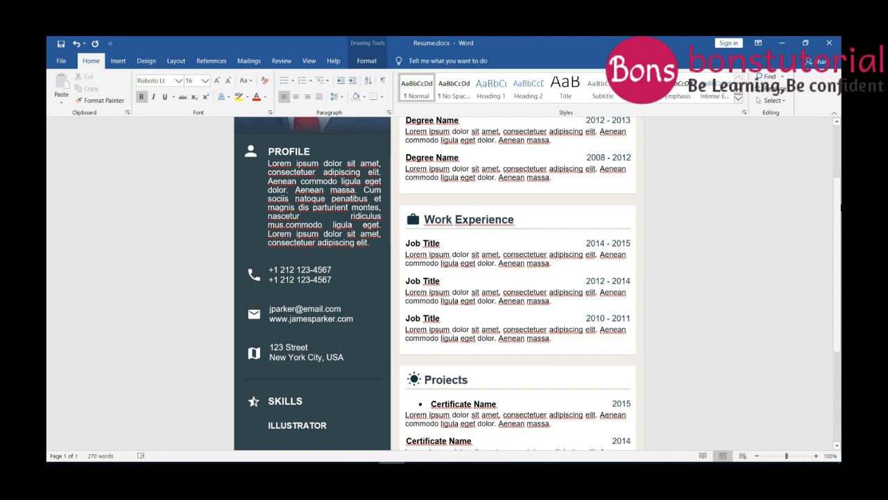
pyautogui.scroll(-3)
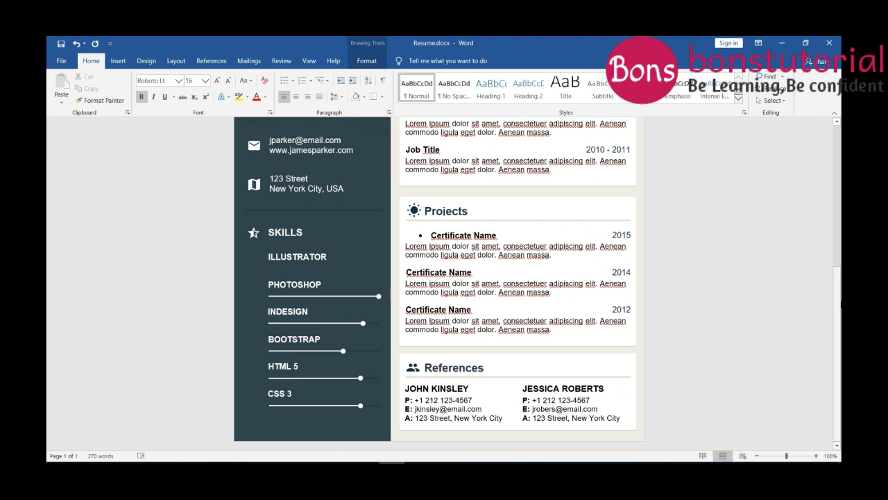
pyautogui.moveTo(602, 379)
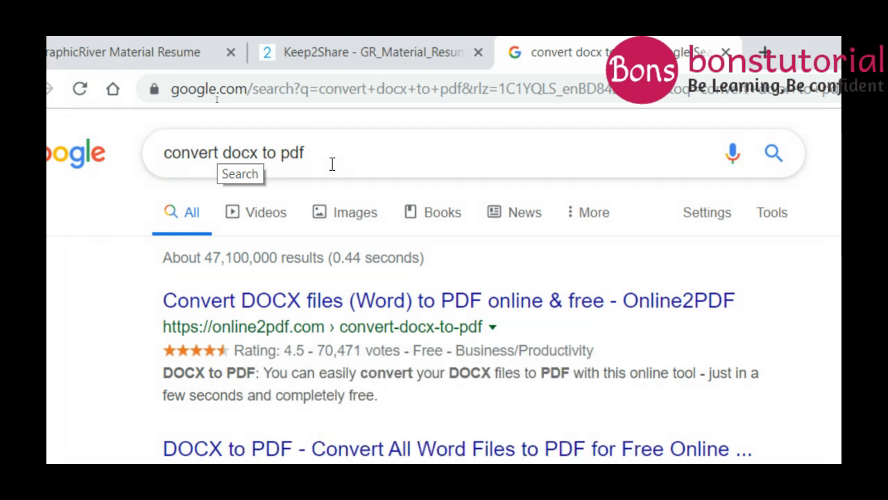
# - Scroll through the Google results for 'convert docx to pdf'
pyautogui.scroll(-3)
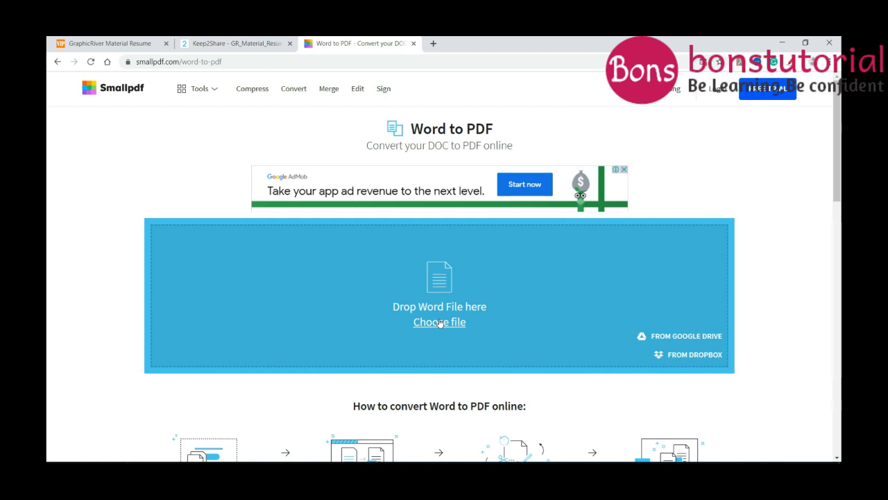
pyautogui.moveTo(333, 335)
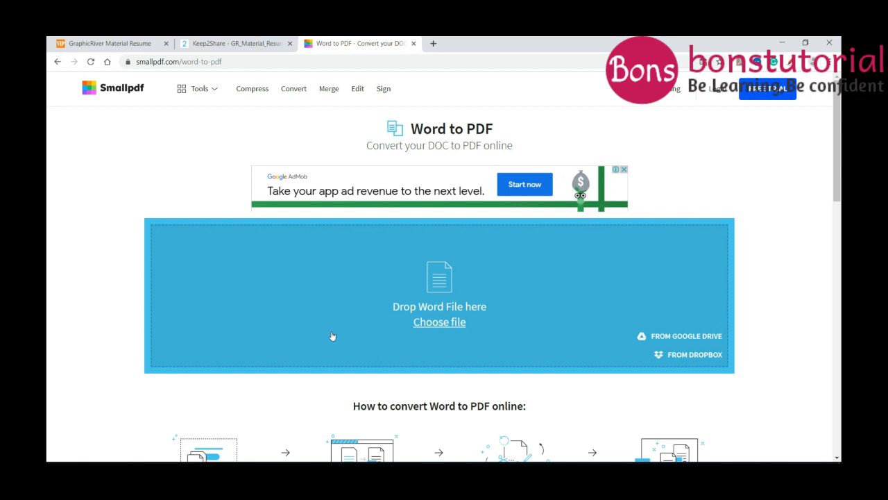
pyautogui.moveTo(362, 330)
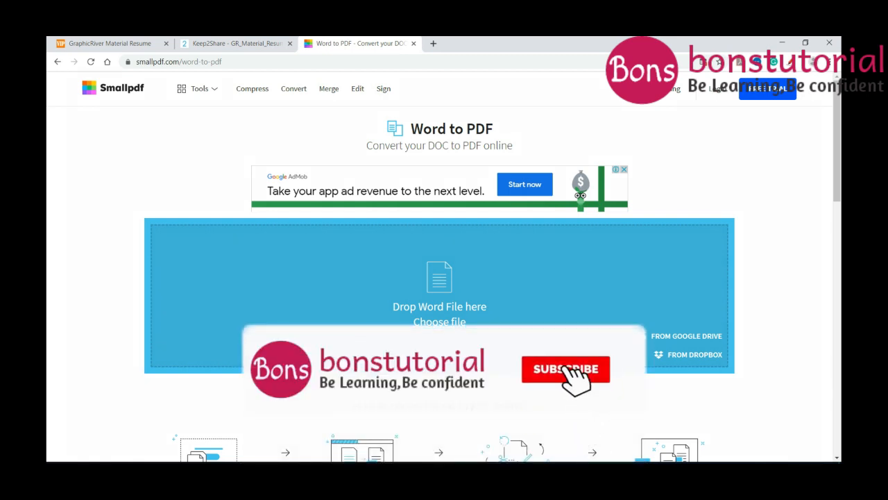
# - Click the Choose file link on Smallpdf's Word to PDF page
pyautogui.click(566, 370)
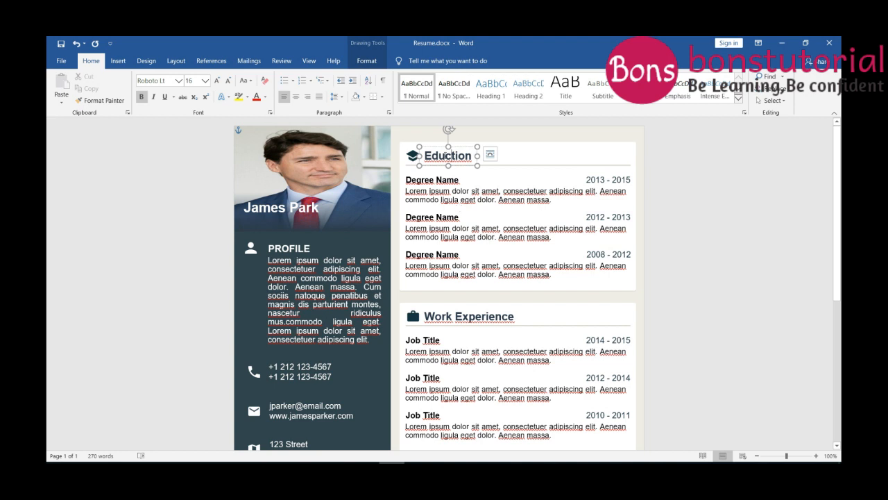
pyautogui.moveTo(340, 230)
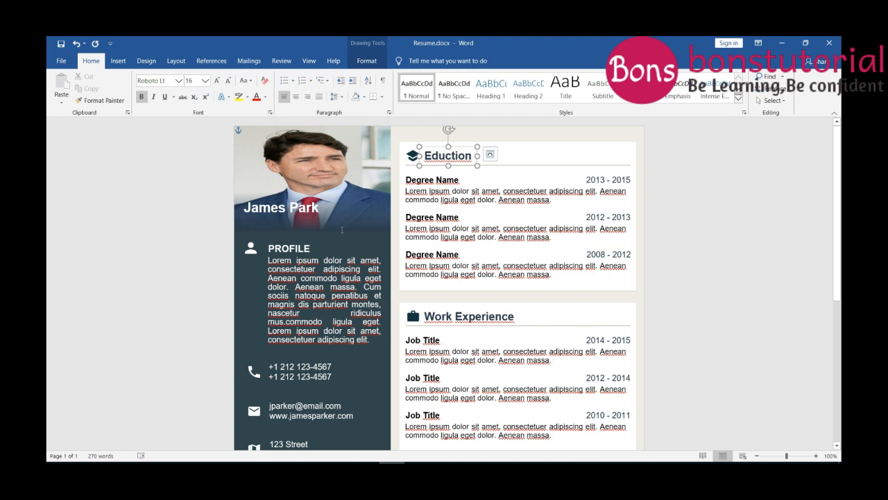